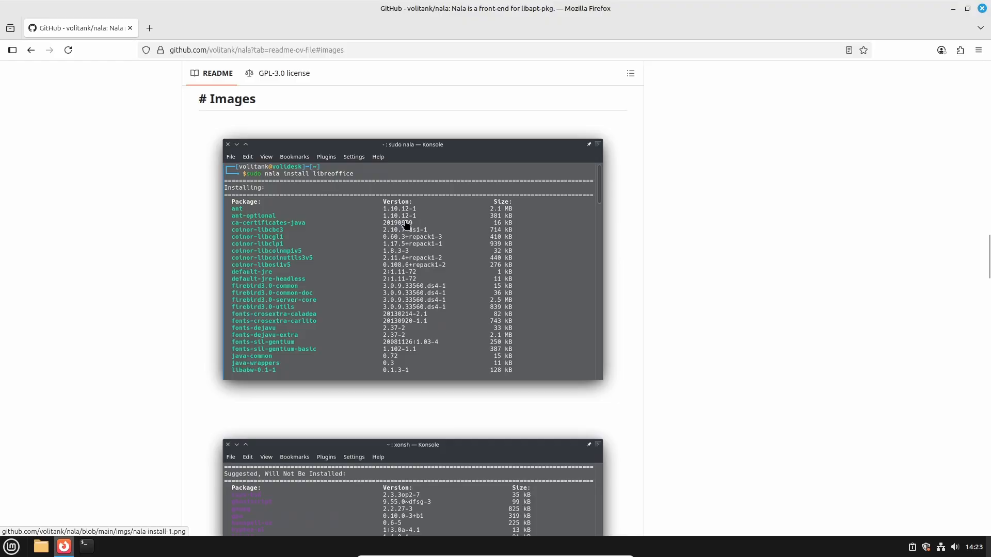
{"action": "mouse_move", "coordinate": [662, 239]}
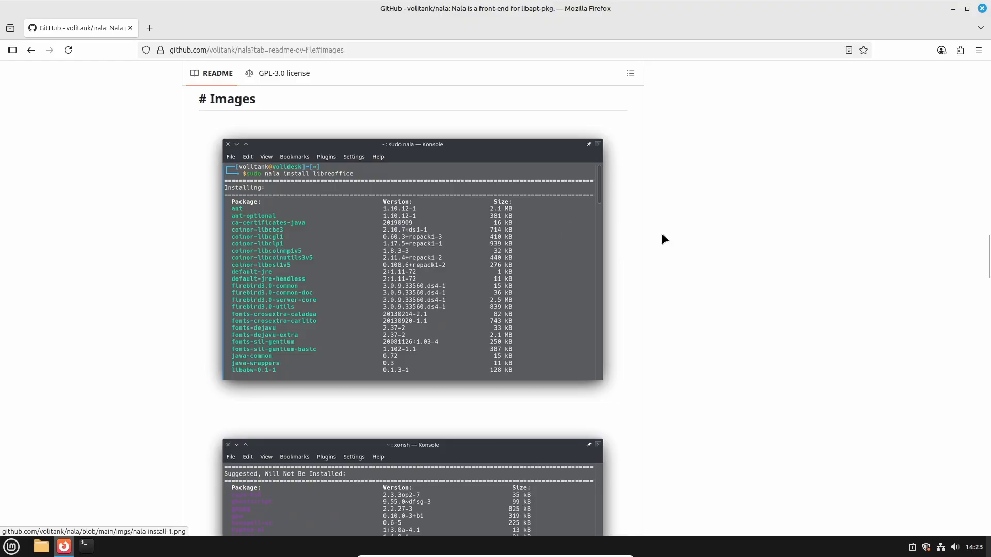
{"action": "mouse_move", "coordinate": [734, 235]}
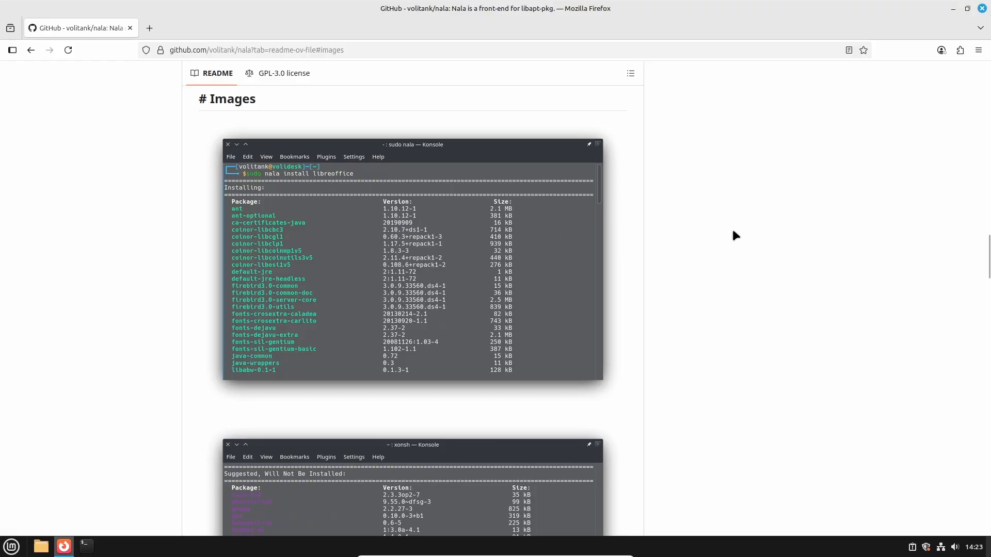
Install nala 0.15.1 with 'sudo apt install nala', answering y to pull in its Python dependencies
{"action": "scroll", "scroll_direction": "down", "scroll_amount": 3}
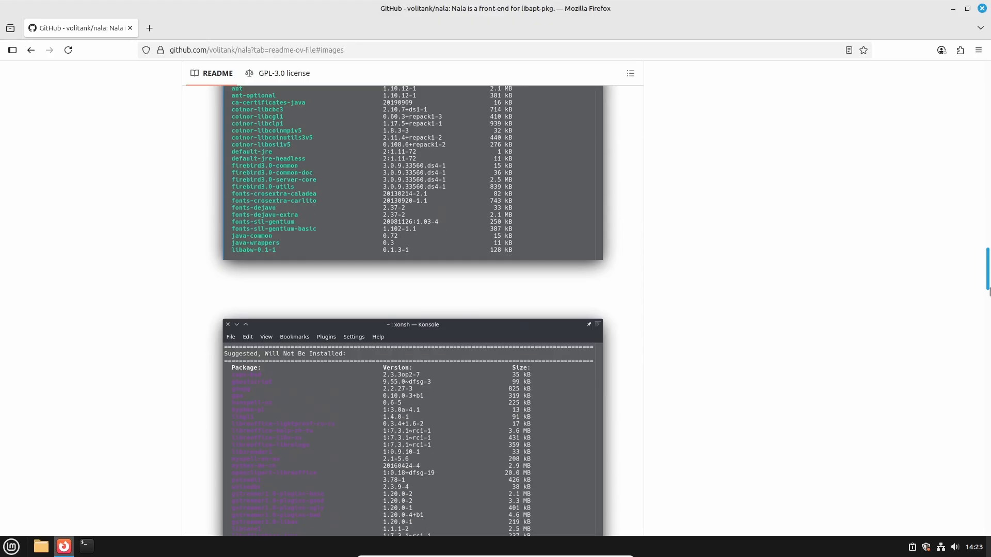
{"action": "scroll", "scroll_direction": "down", "scroll_amount": 3}
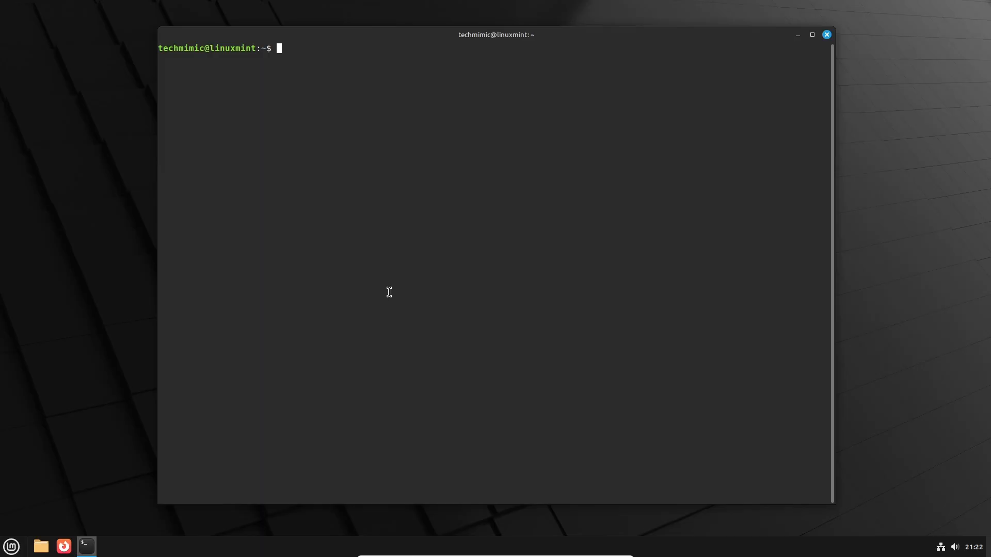
{"action": "type", "text": "sudo a"}
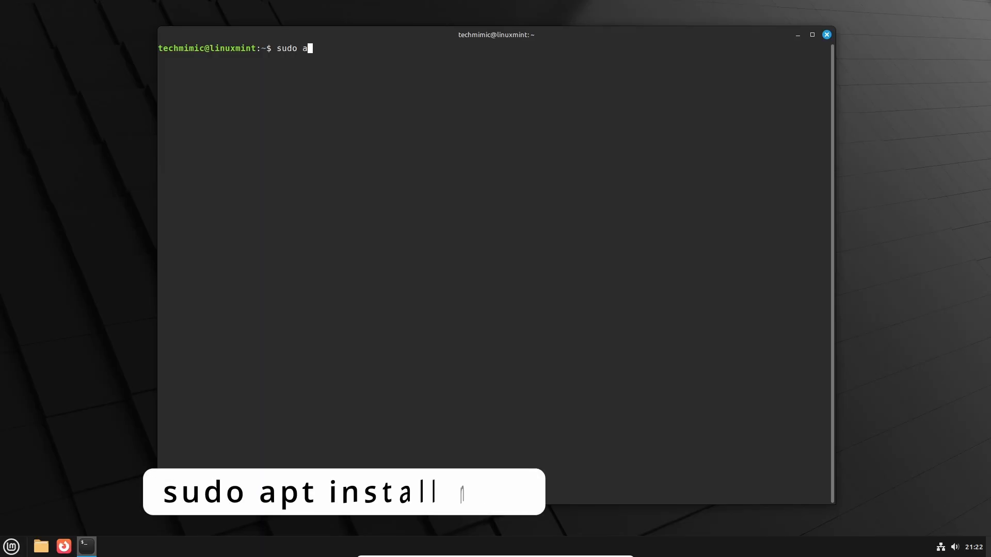
{"action": "type", "text": "pt install nala"}
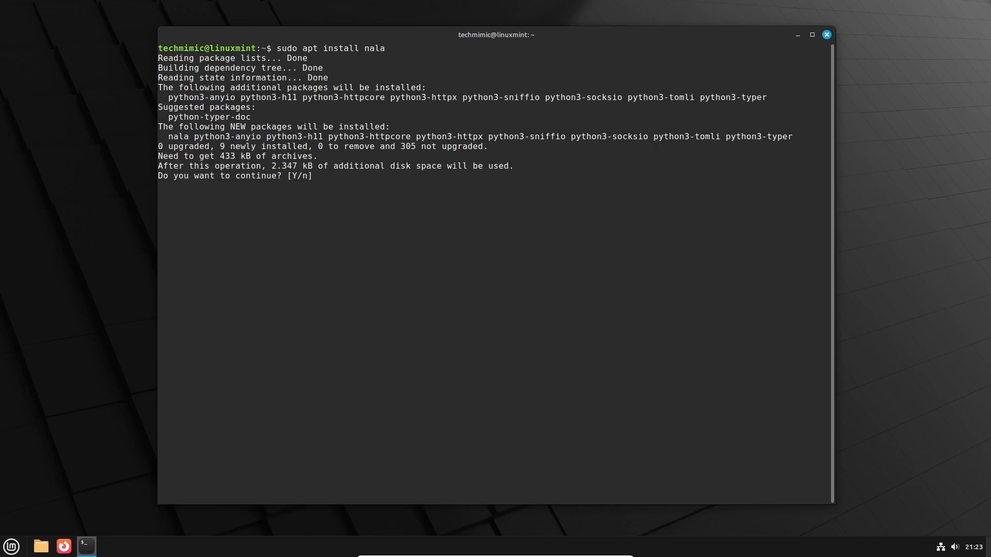
{"action": "type", "text": "y"}
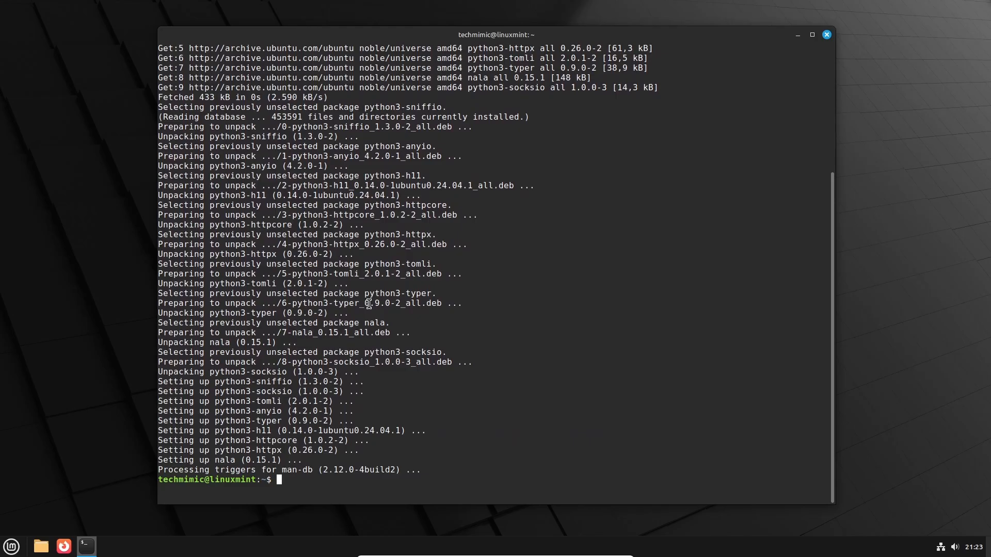
{"action": "mouse_move", "coordinate": [240, 460]}
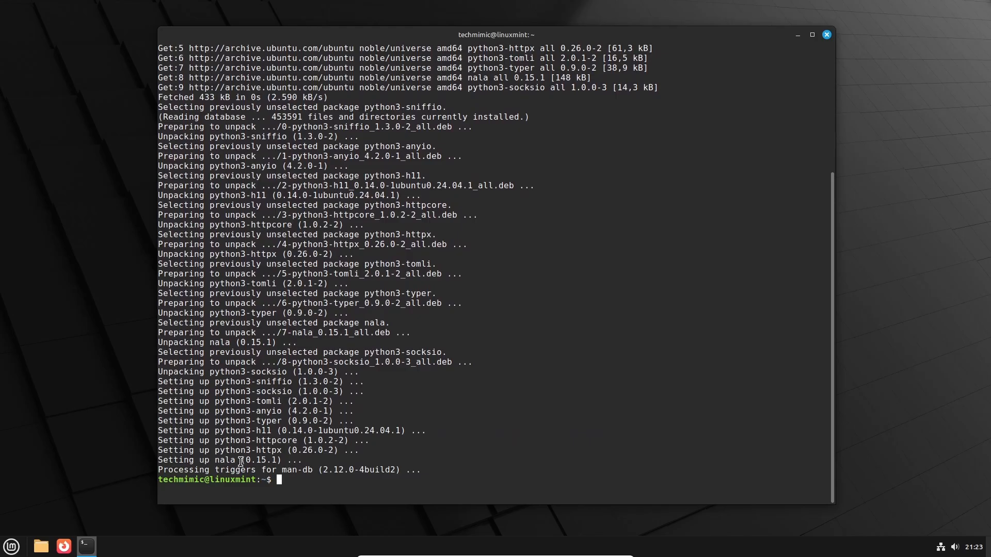
{"action": "double_click", "coordinate": [262, 460]}
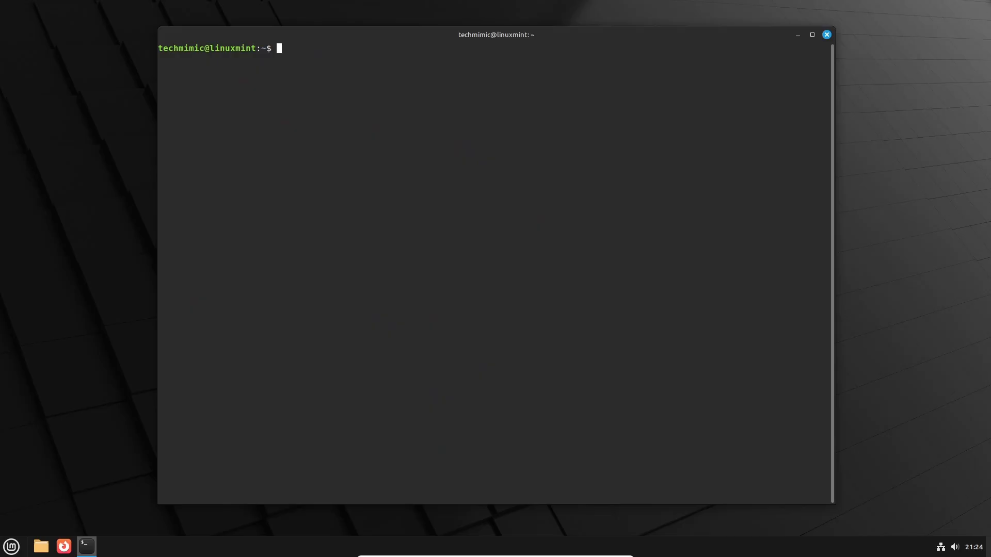
Run 'sudo apt version nala' to confirm 0.15.1, then launch Software Manager from the menu
{"action": "type", "text": "sudo apt version nala"}
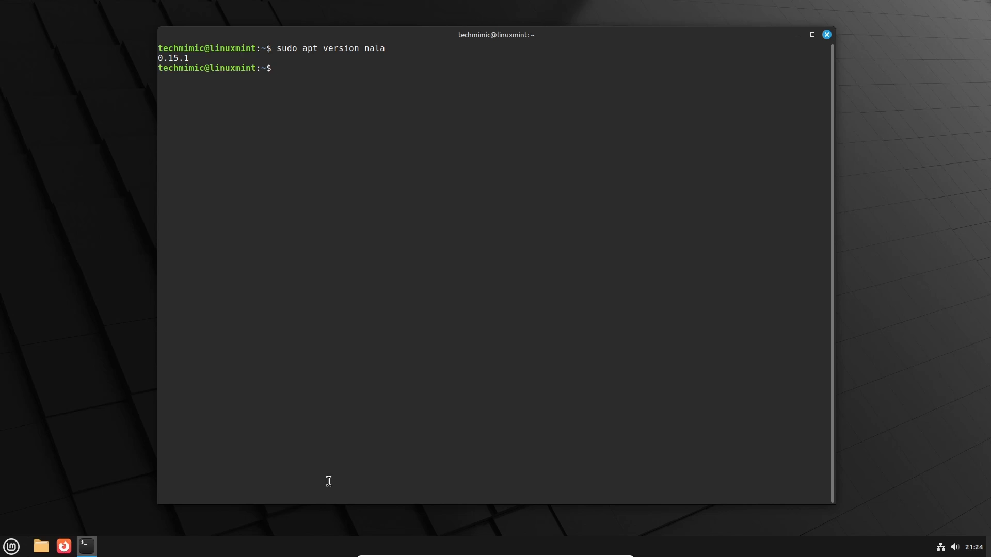
{"action": "left_click", "coordinate": [11, 546]}
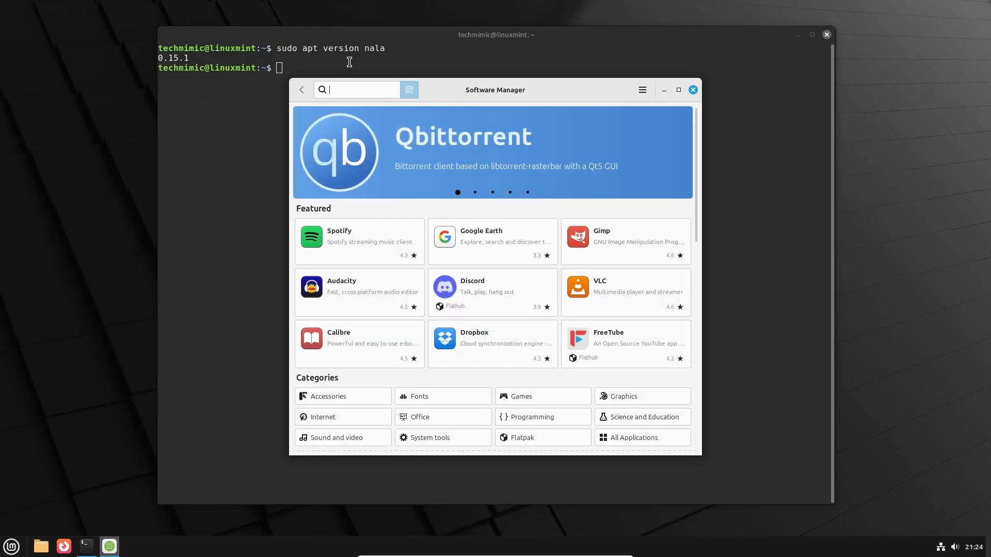
Search 'nala' in Software Manager, highlight version 0.15.1 on its page, and close the window
{"action": "type", "text": "nala"}
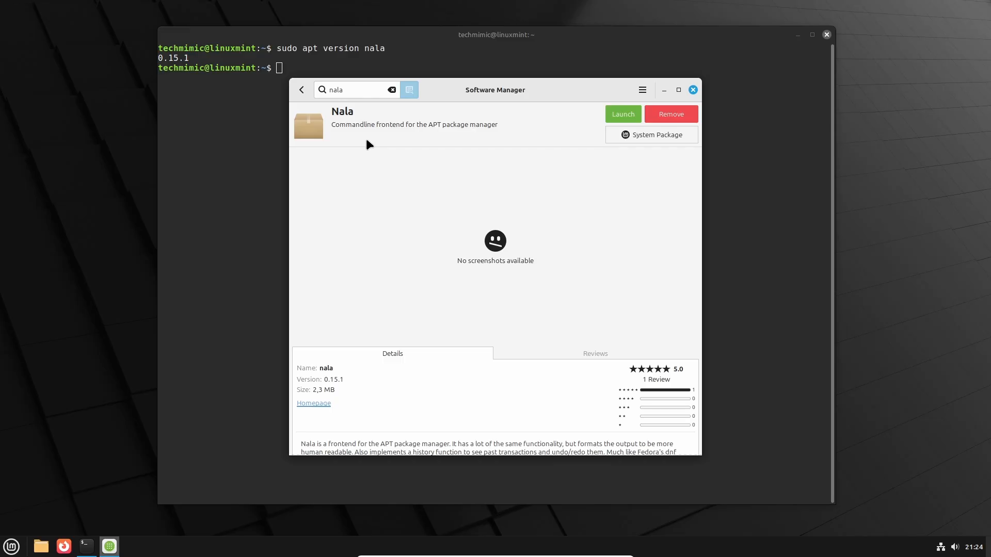
{"action": "mouse_move", "coordinate": [375, 408]}
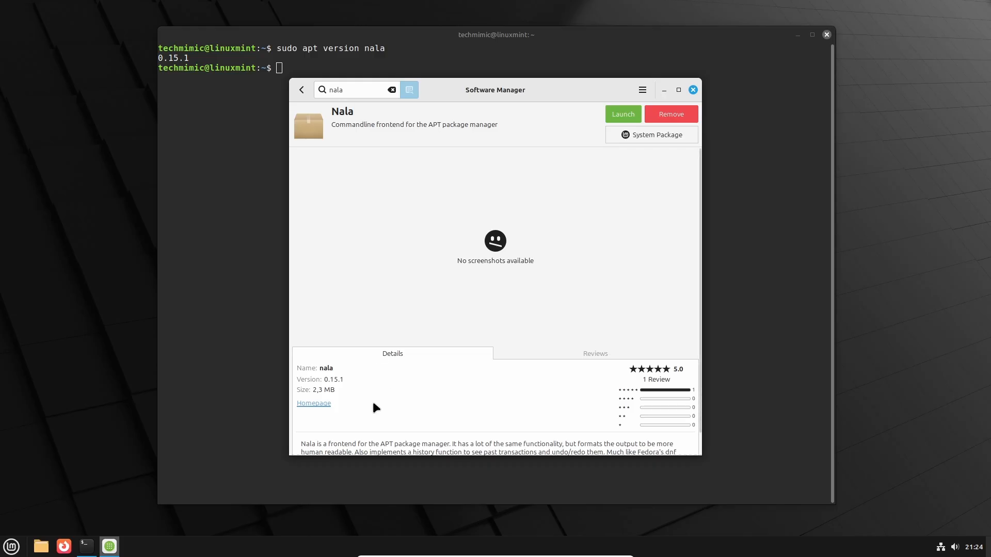
{"action": "double_click", "coordinate": [334, 379]}
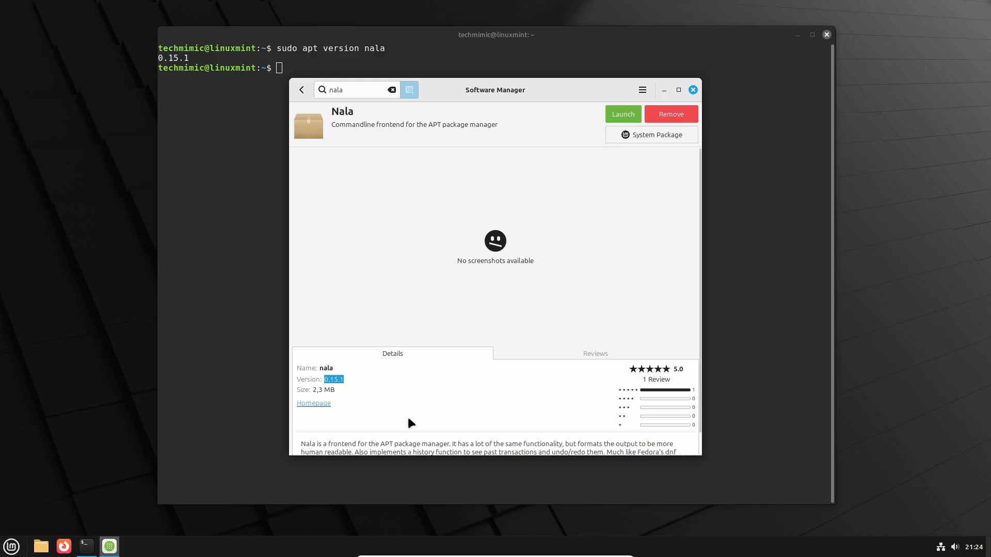
{"action": "mouse_move", "coordinate": [486, 409]}
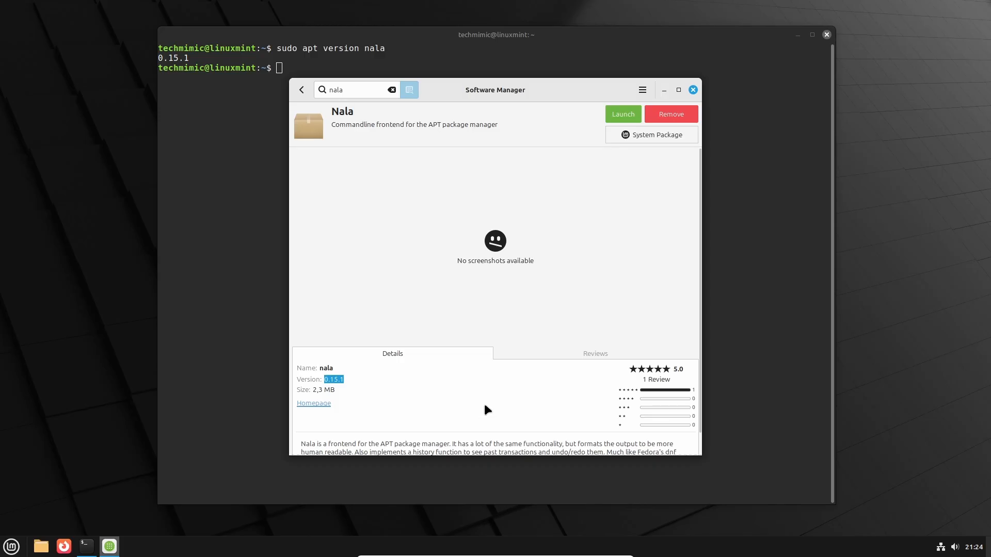
{"action": "mouse_move", "coordinate": [620, 144]}
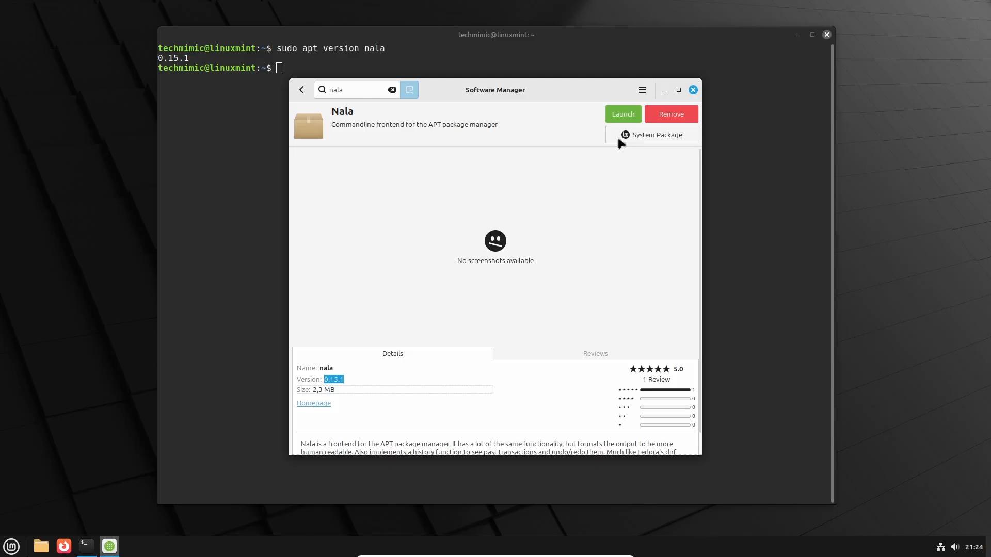
{"action": "left_click", "coordinate": [693, 90]}
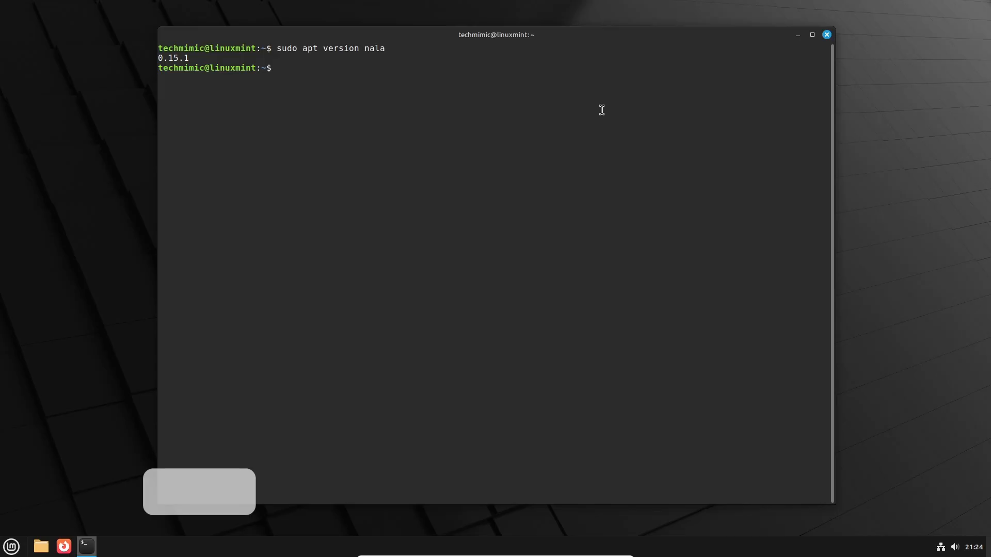
{"action": "type", "text": "man nala"}
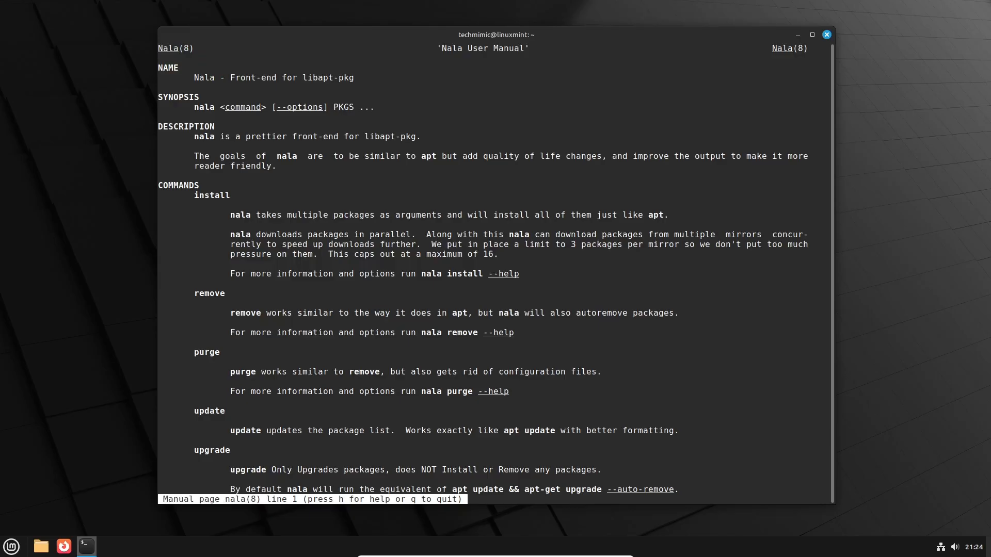
{"action": "mouse_move", "coordinate": [549, 110]}
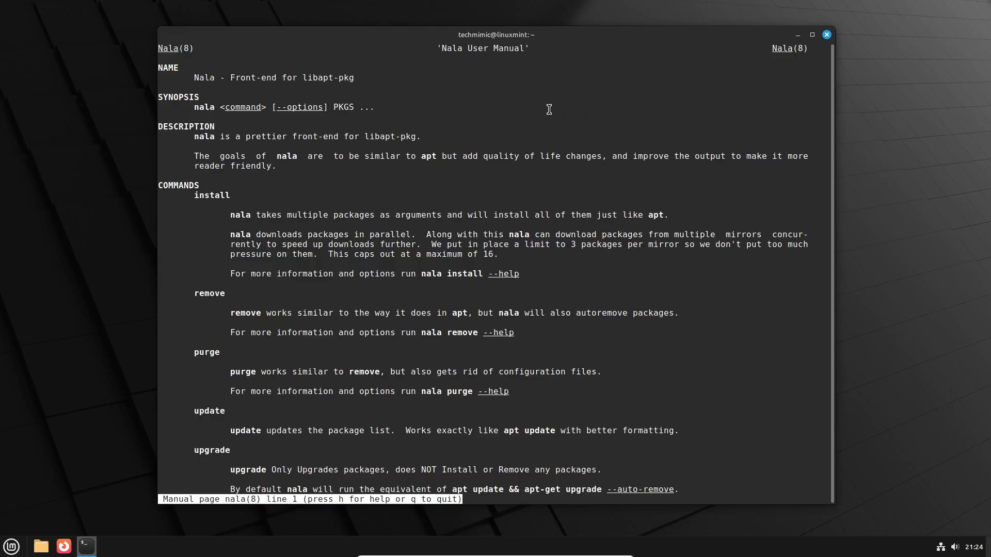
{"action": "mouse_move", "coordinate": [194, 138]}
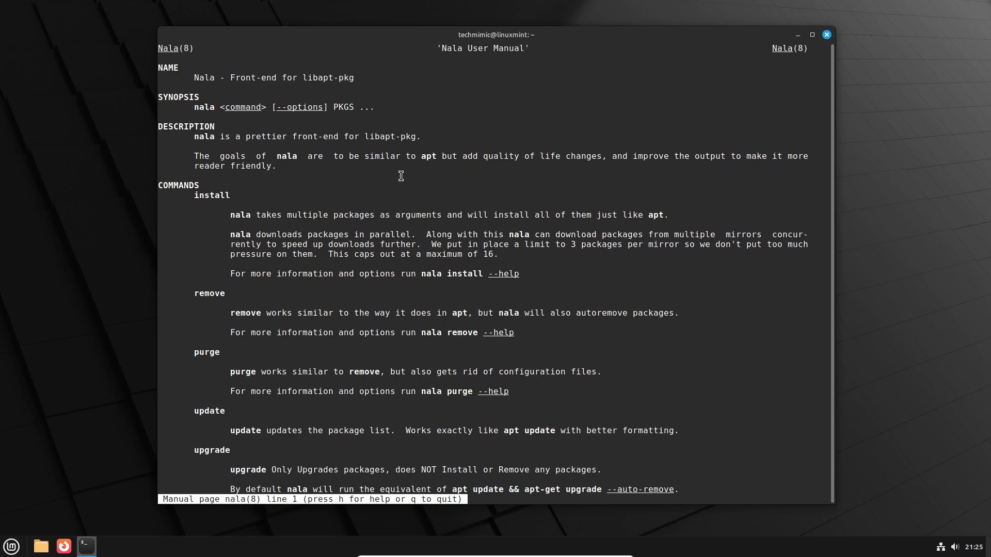
{"action": "key", "text": "q"}
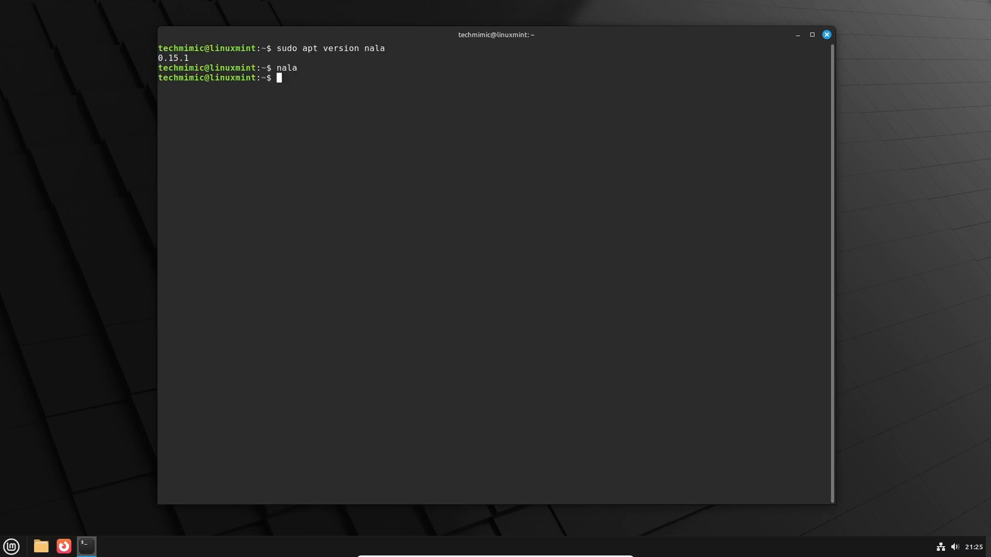
{"action": "mouse_move", "coordinate": [401, 176]}
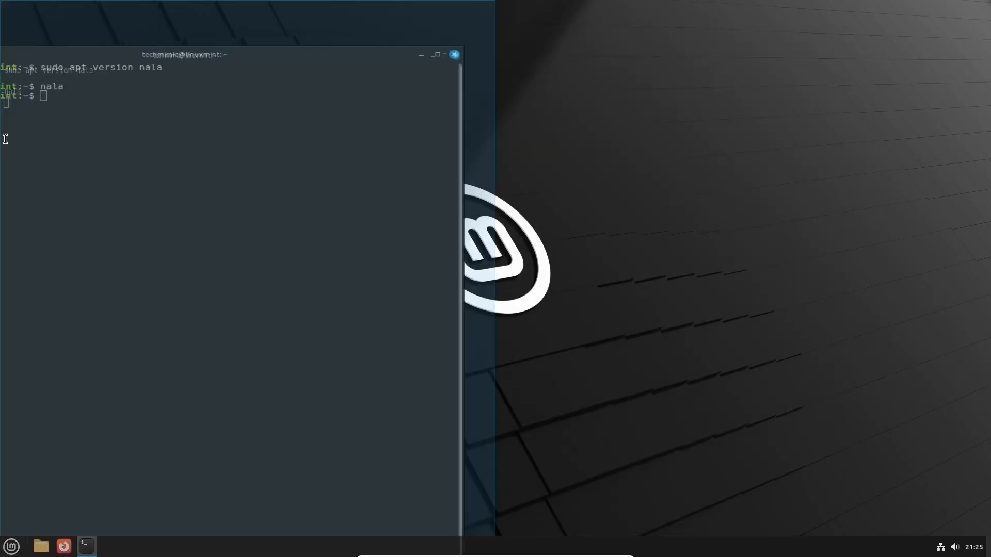
Open a second terminal window from the taskbar icon's New Window option
{"action": "right_click", "coordinate": [87, 547]}
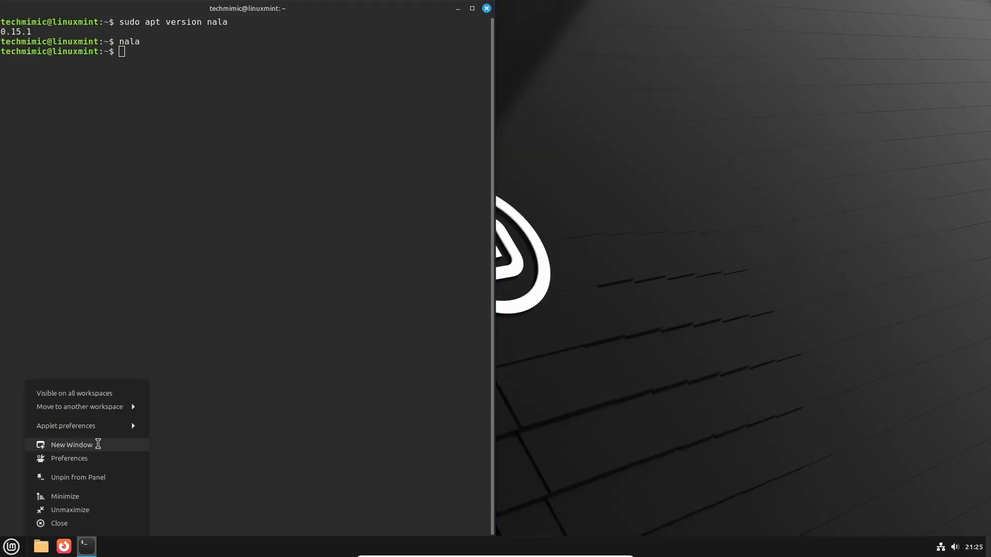
{"action": "left_click", "coordinate": [71, 445]}
{"action": "type", "text": "sudo"}
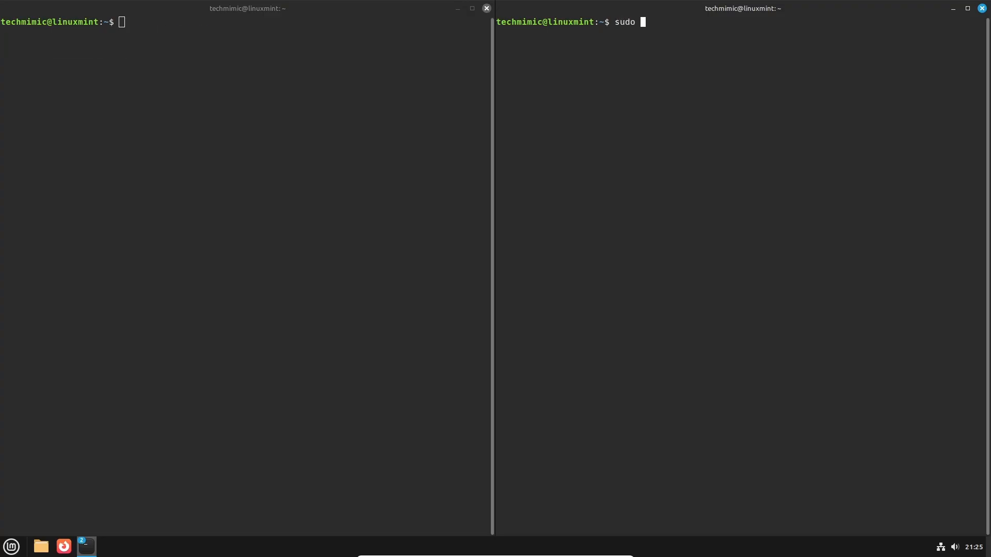
Start 'sudo apt install screenfetch' in the right terminal, stopping at the continue prompt
{"action": "type", "text": "apt install screenfetch"}
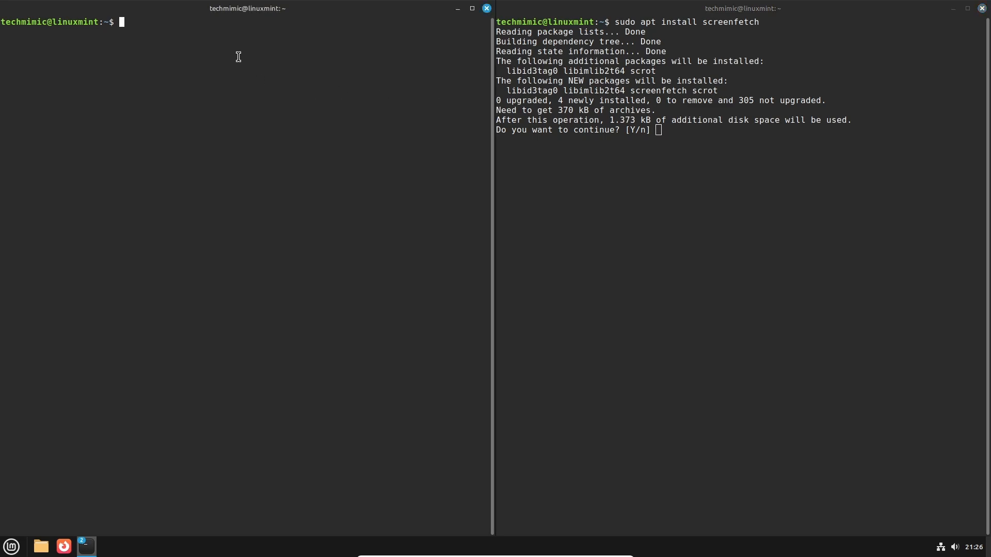
Run 'sudo nala install screenfetch' in the left terminal
{"action": "type", "text": "sudo"}
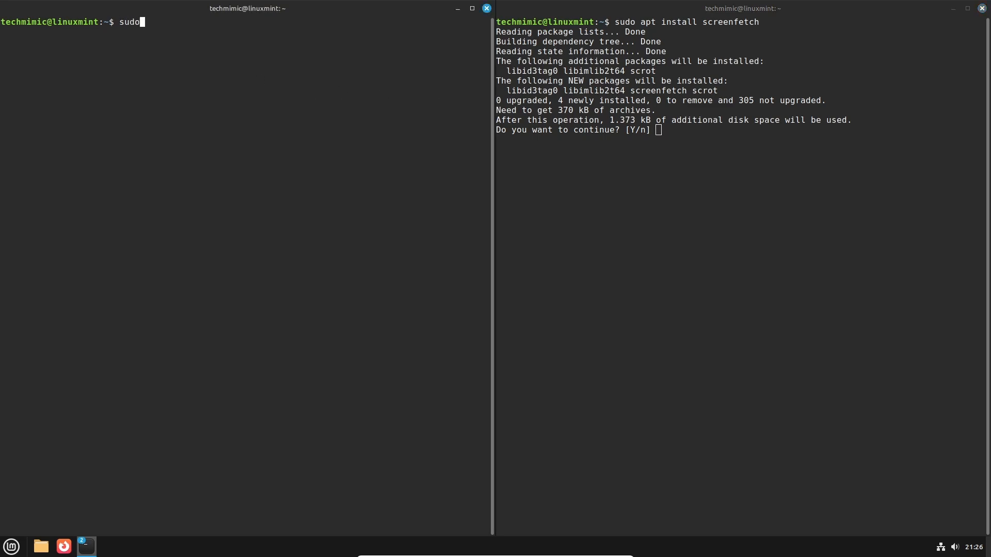
{"action": "type", "text": "nala install"}
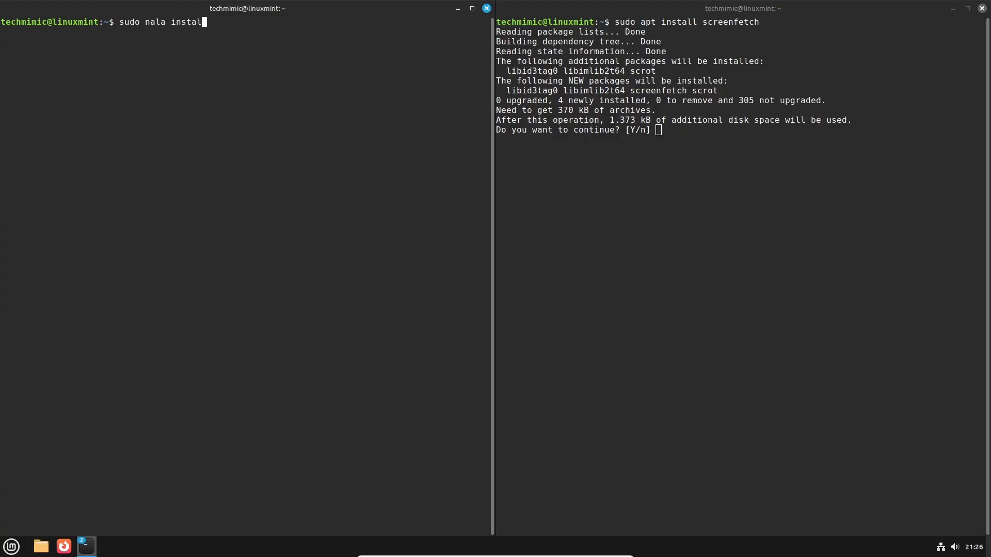
{"action": "type", "text": "screenfetch"}
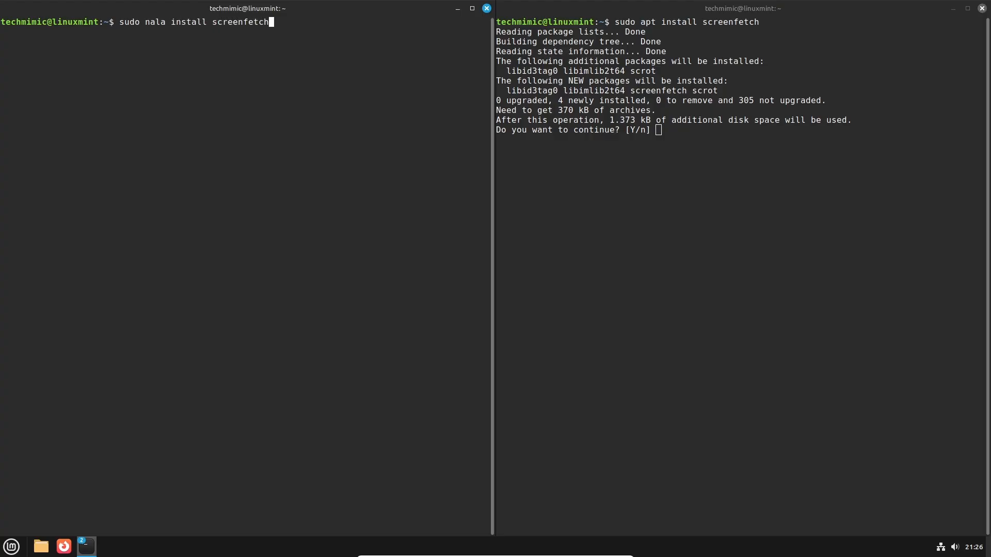
{"action": "key", "text": "Return"}
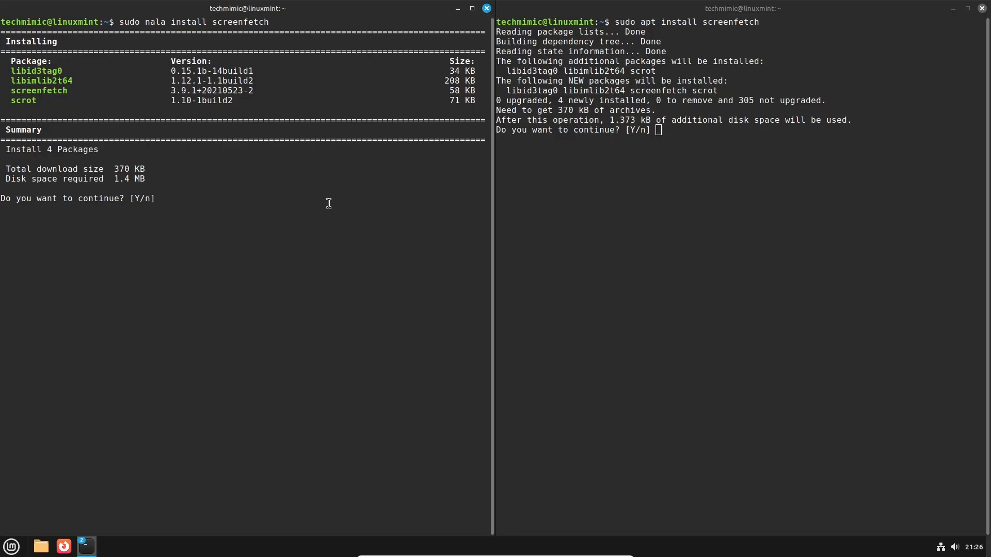
Abort the apt attempt with n, confirm nala's install with Y, and run screenfetch
{"action": "type", "text": "n"}
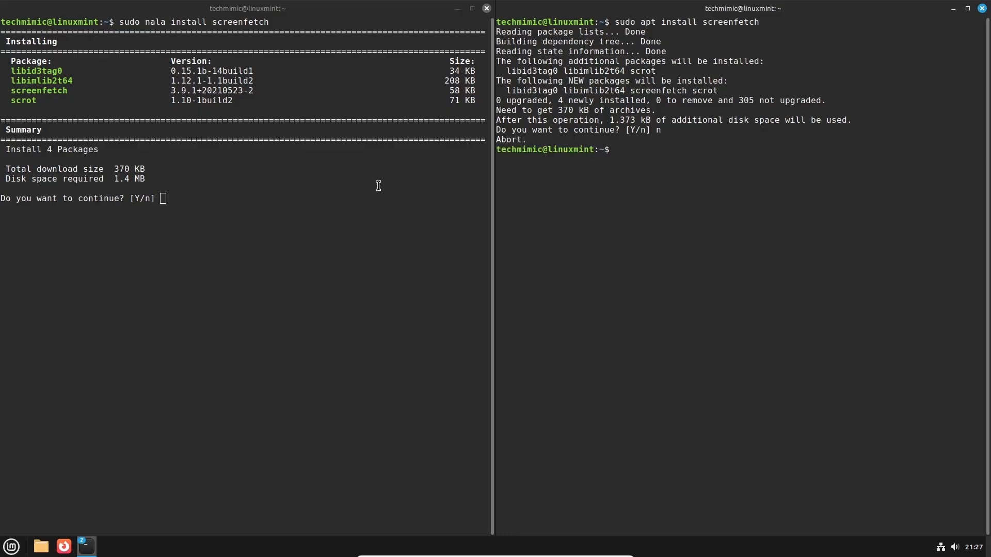
{"action": "type", "text": "Y"}
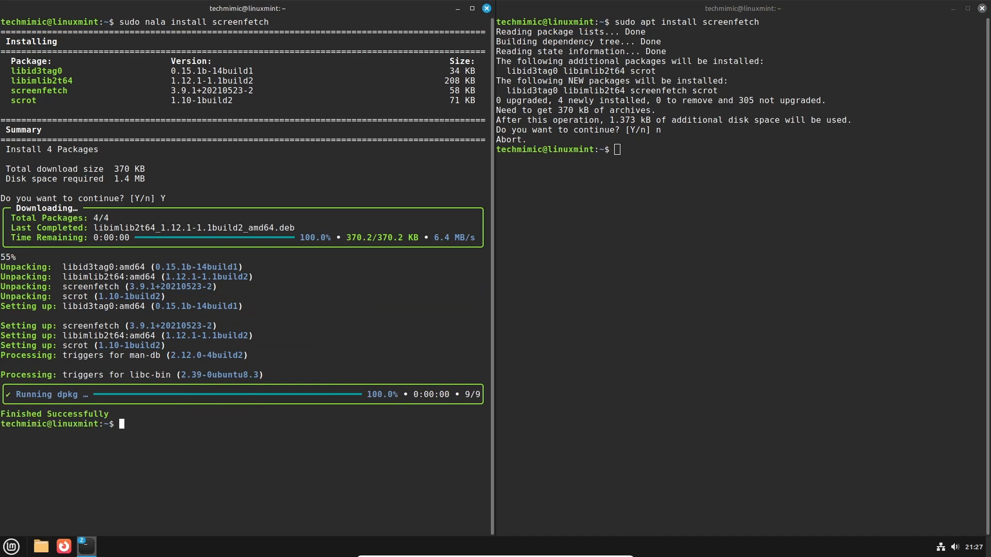
{"action": "mouse_move", "coordinate": [338, 260]}
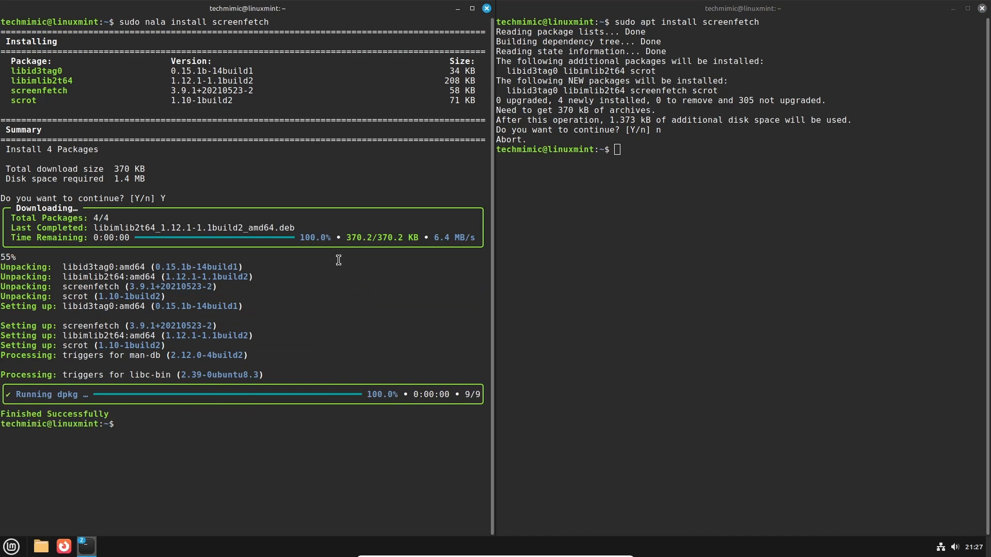
{"action": "mouse_move", "coordinate": [273, 402]}
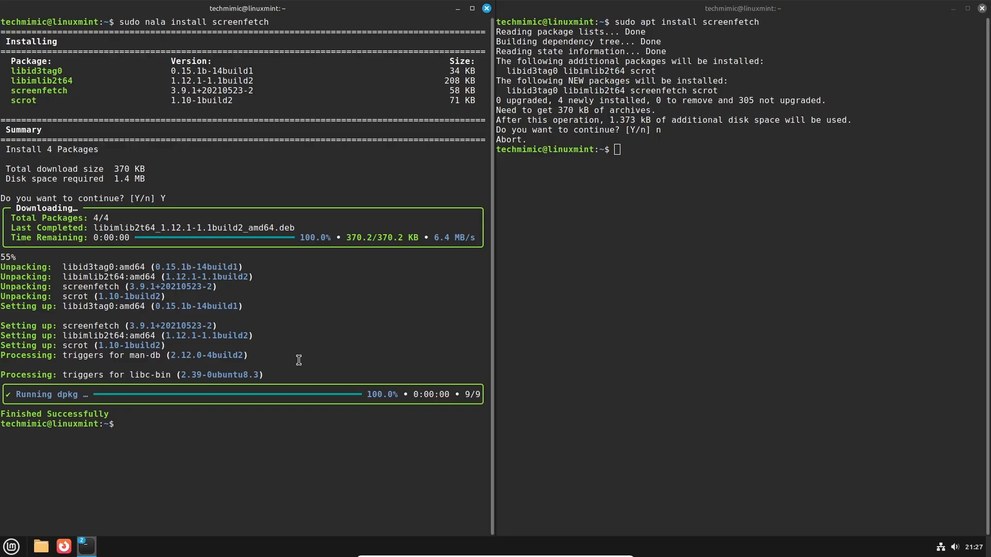
{"action": "type", "text": "screenfetch"}
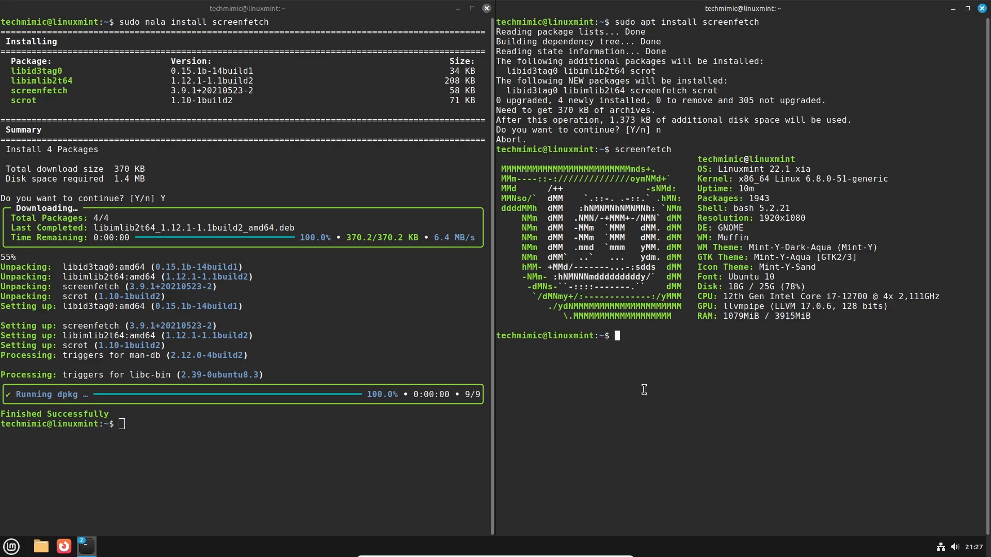
Abort 'sudo apt remove screenfetch' with n, then remove it and its three dependencies via nala with Y
{"action": "type", "text": "sudo apt remove screenfetch"}
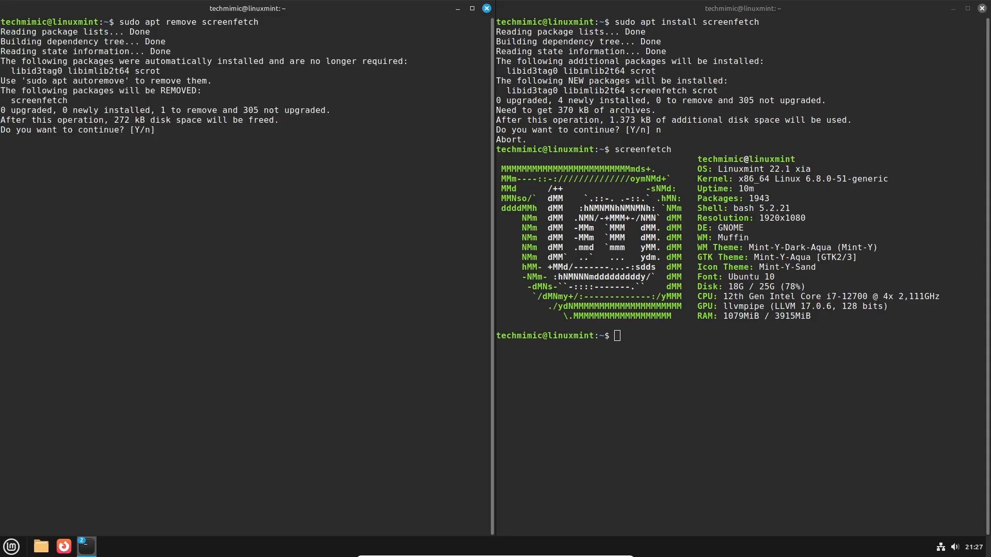
{"action": "type", "text": "n"}
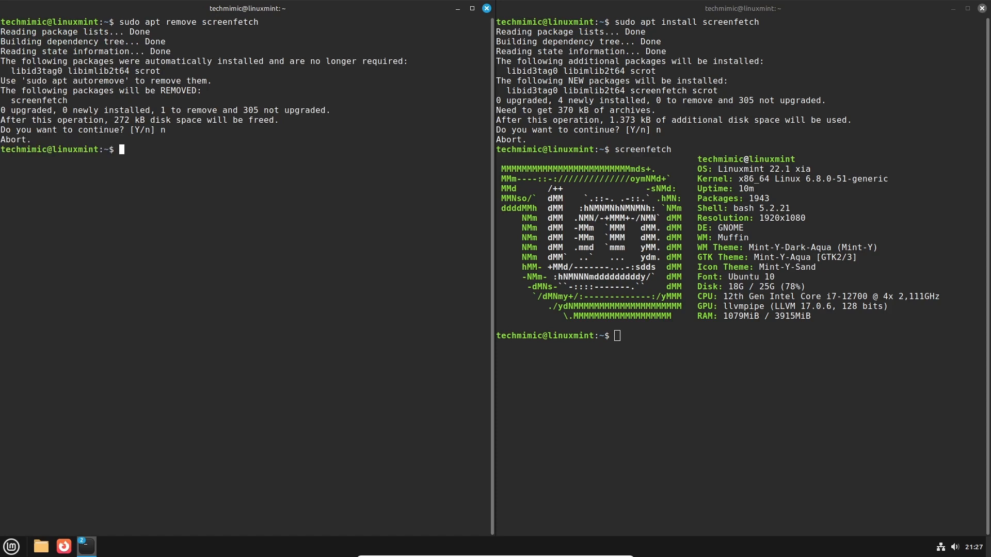
{"action": "type", "text": "sudo apt remove screenfetch"}
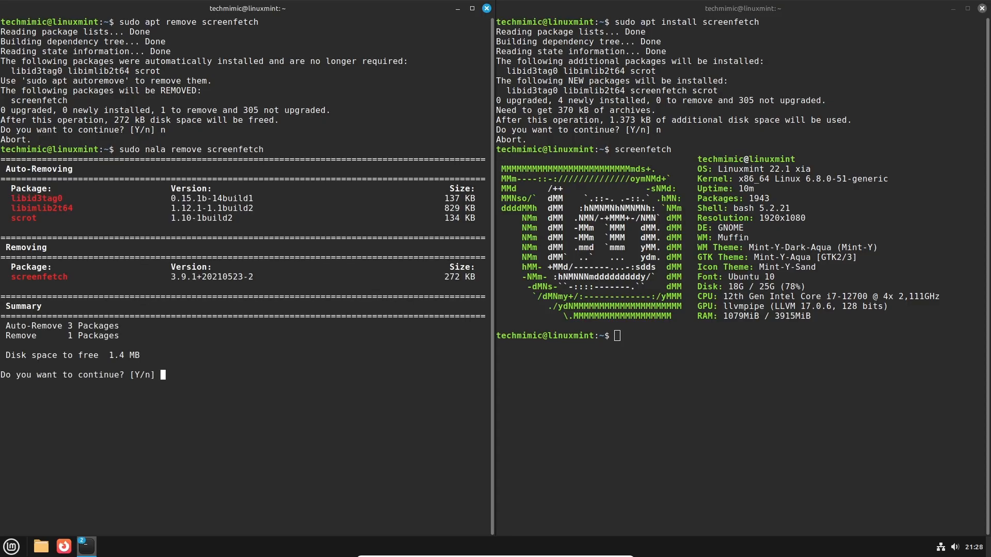
{"action": "double_click", "coordinate": [31, 199]}
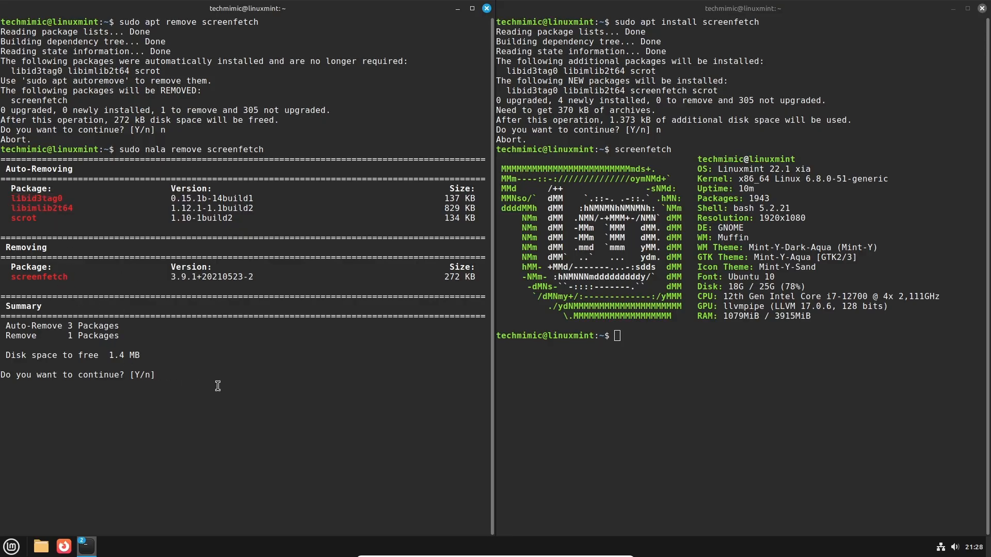
{"action": "type", "text": "Y"}
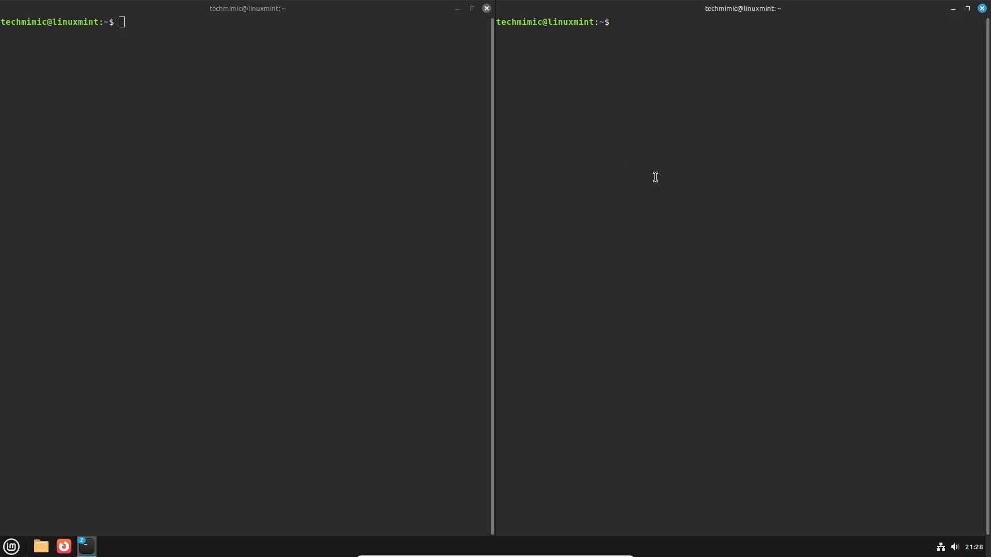
Abort 'sudo apt install kdenlive', then install kdenlive's 281 packages and 4 upgrades via nala with Y
{"action": "type", "text": "sudo apt install kde"}
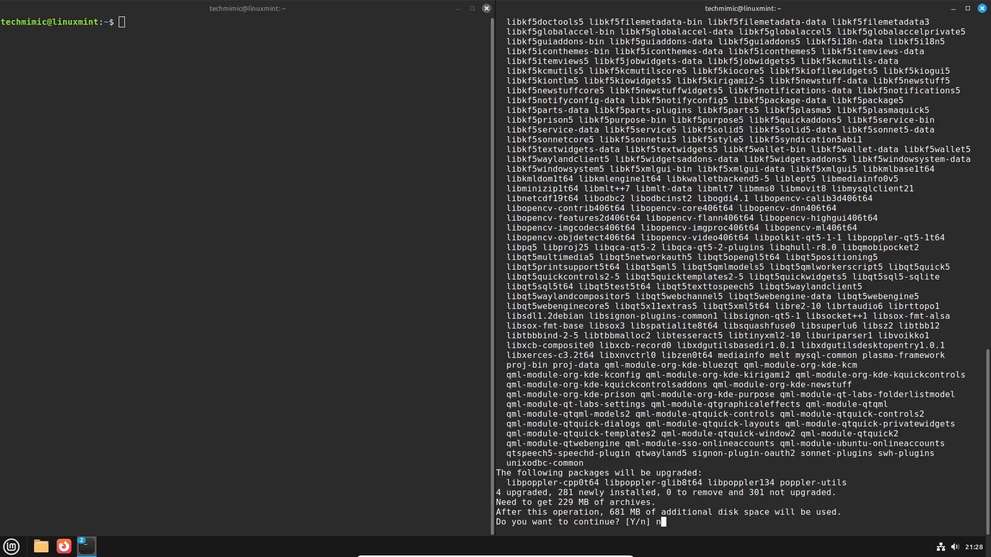
{"action": "type", "text": "sudo"}
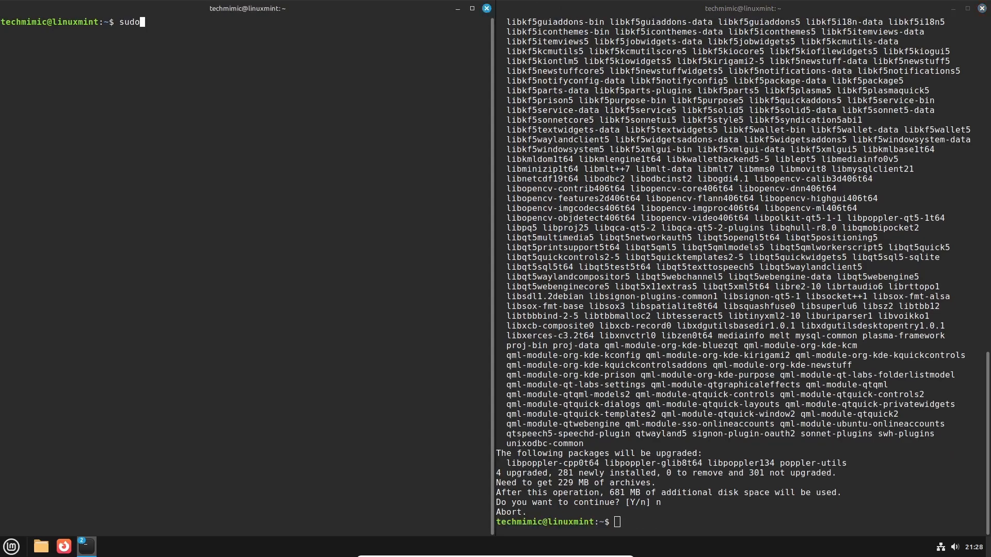
{"action": "type", "text": "nala install"}
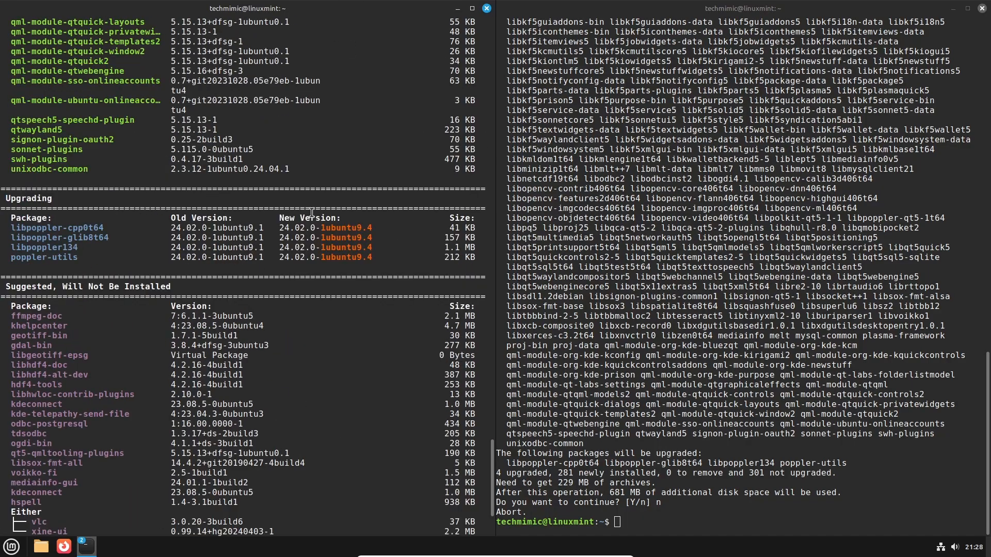
{"action": "scroll", "scroll_direction": "down", "scroll_amount": 3}
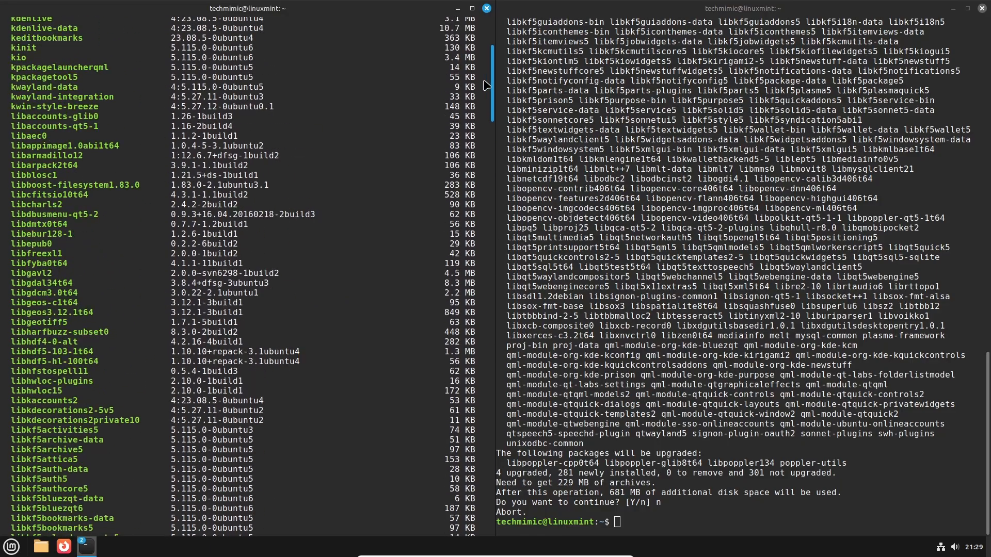
{"action": "scroll", "scroll_direction": "down", "scroll_amount": 3}
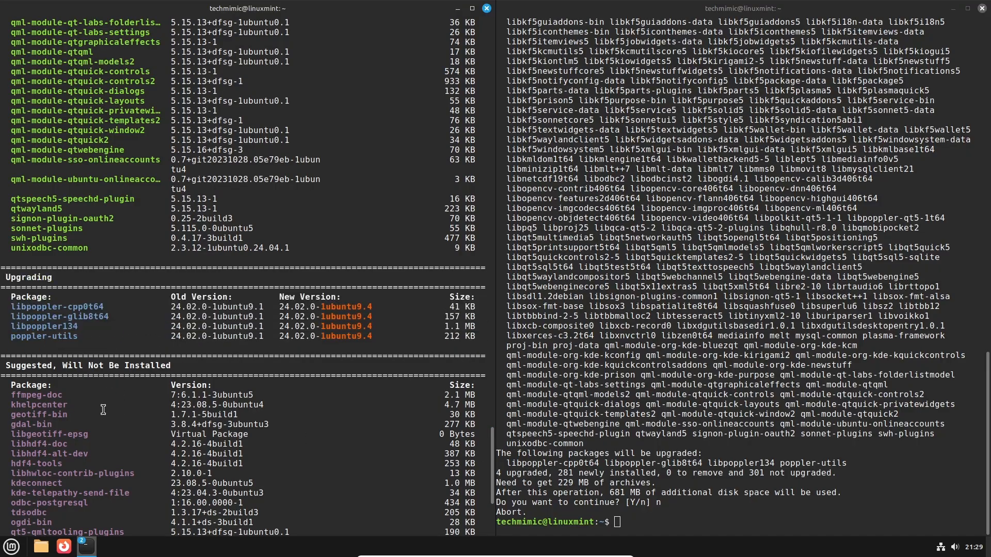
{"action": "scroll", "scroll_direction": "down", "scroll_amount": 3}
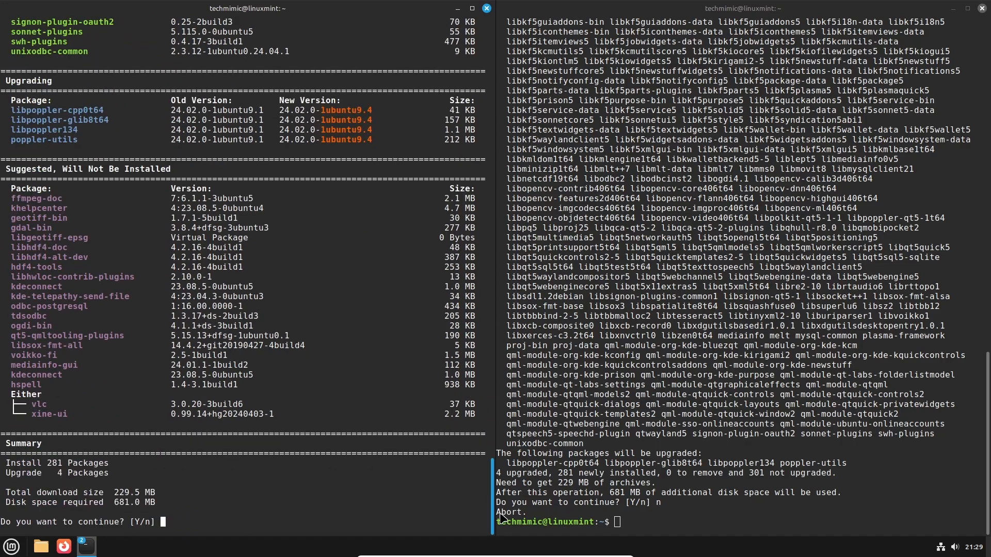
{"action": "type", "text": "Y"}
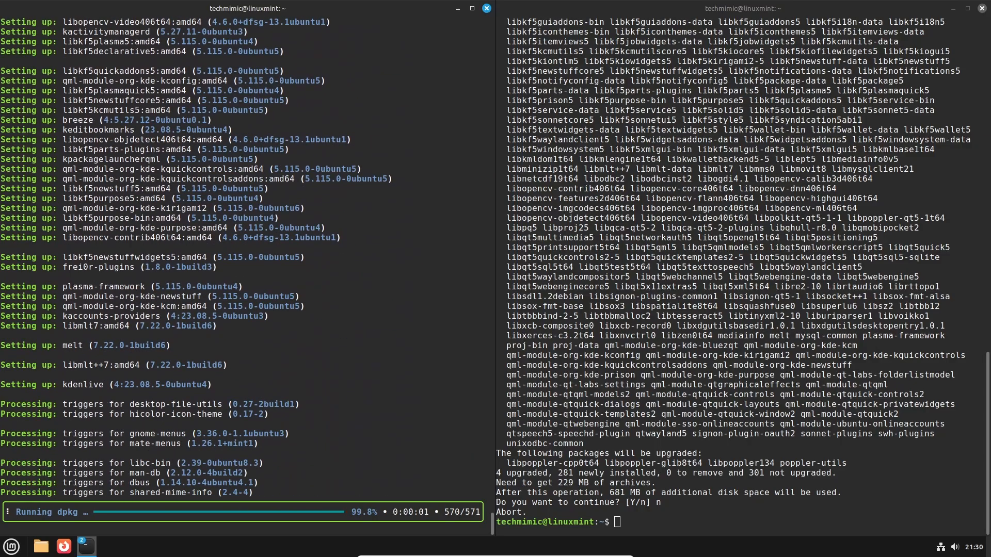
{"action": "left_click", "coordinate": [9, 546]}
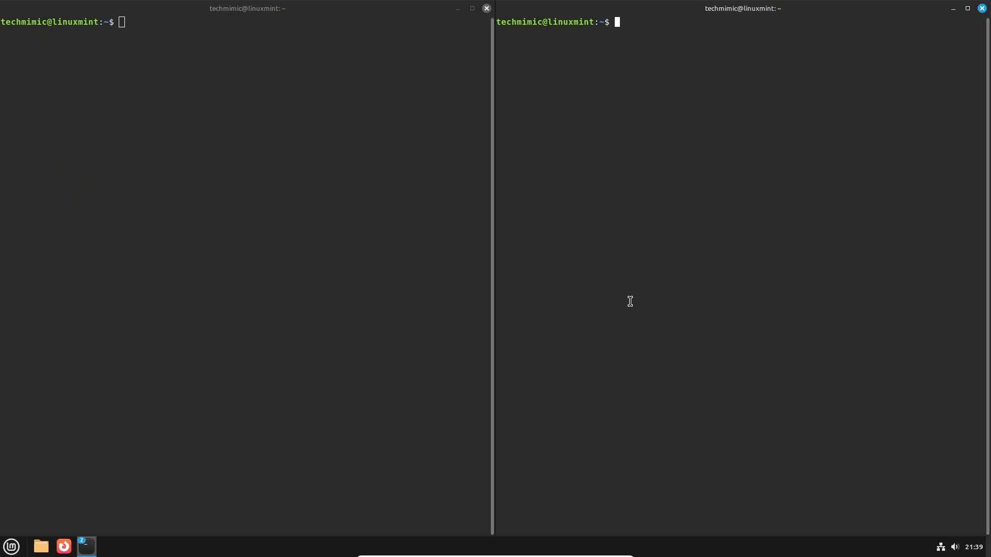
Show htop 3.3.0's package details with 'apt show htop', then start 'nala show' in the left terminal
{"action": "type", "text": "apt"}
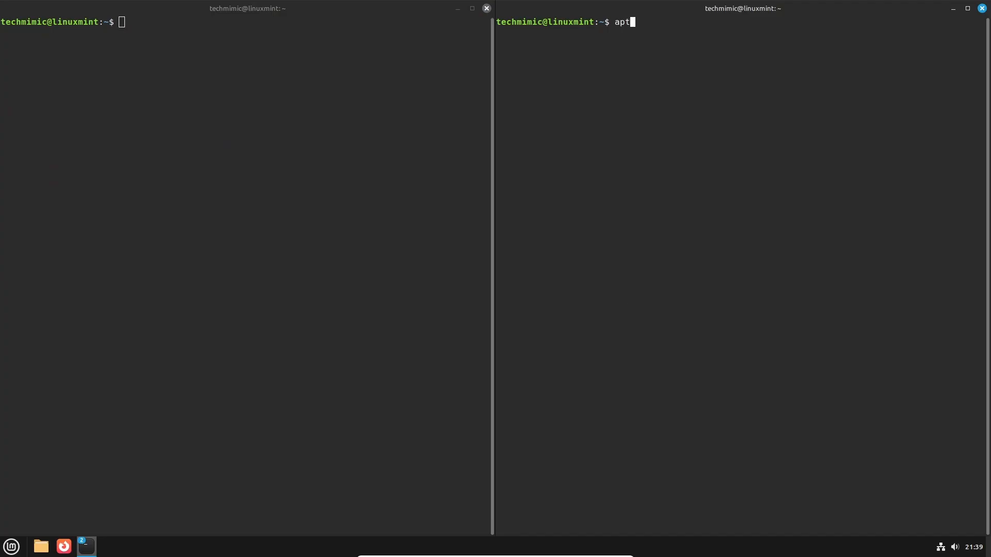
{"action": "type", "text": "show htop"}
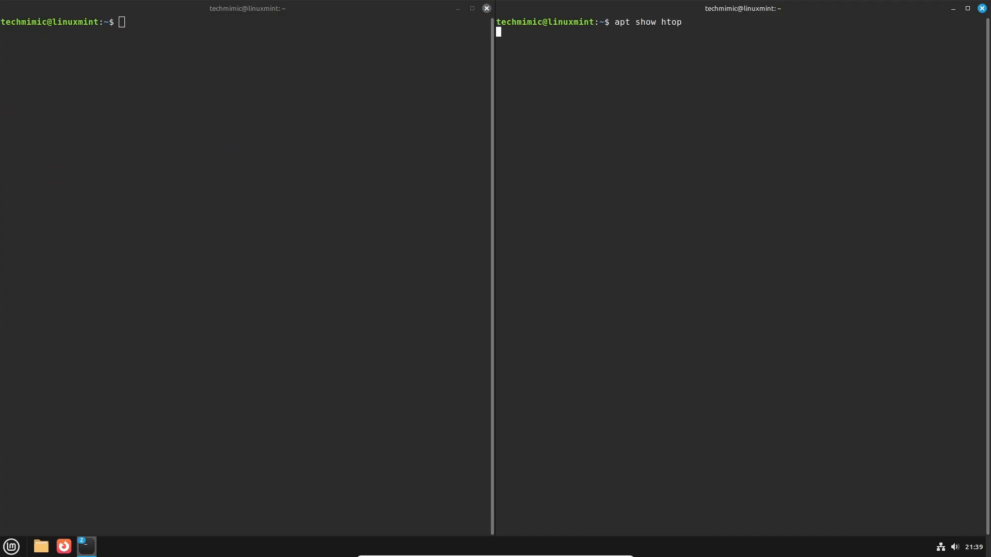
{"action": "key", "text": "Return"}
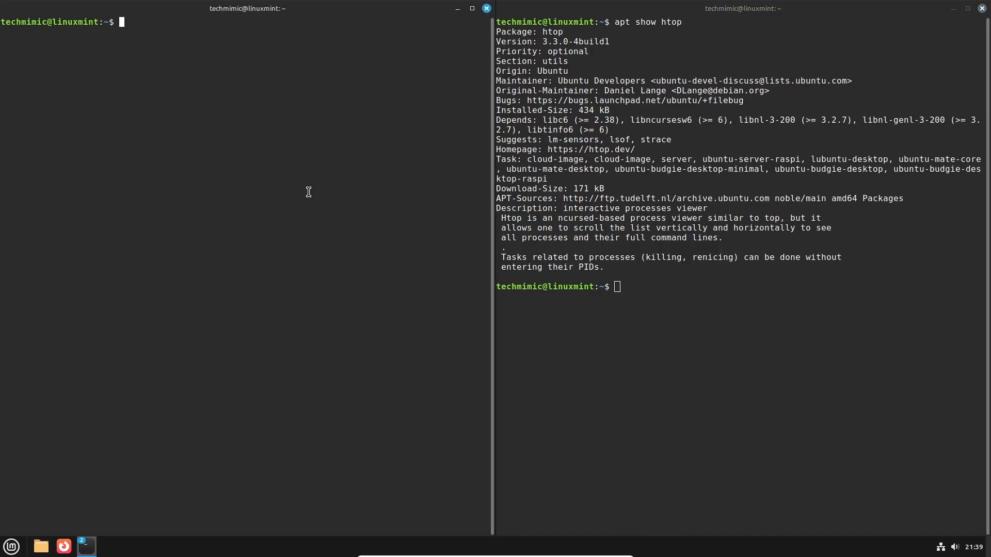
{"action": "type", "text": "nala show"}
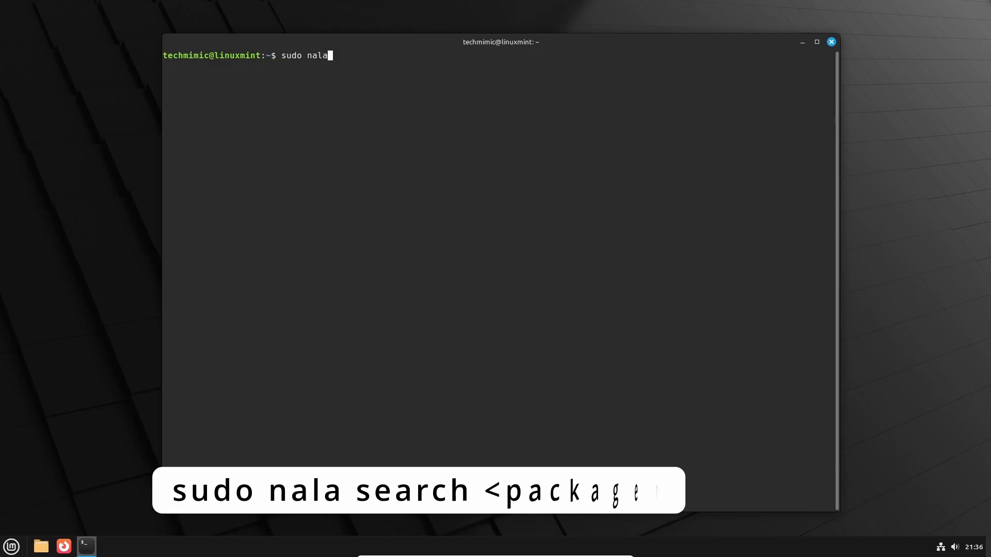
Search htop with nala, then run 'sudo nala fetch' keeping ftp.tudelft.nl and ubuntu.mirror.true.nl, confirmed with Y
{"action": "type", "text": "search htop"}
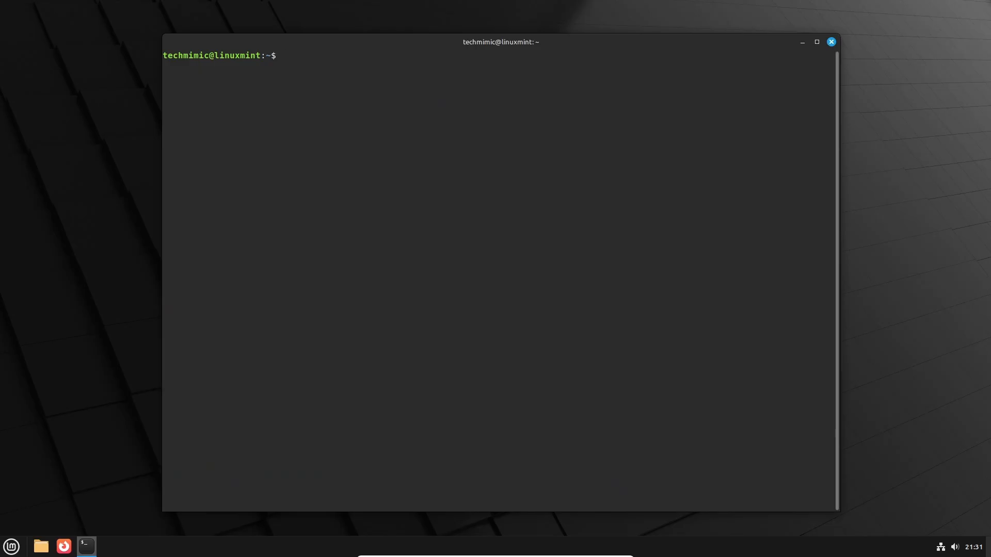
{"action": "type", "text": "s"}
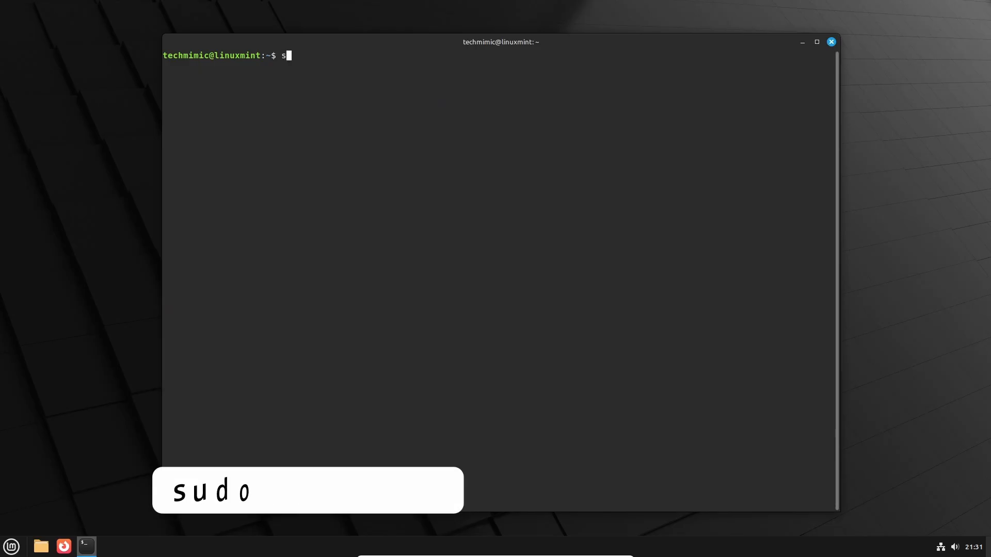
{"action": "type", "text": "udo nala fetch"}
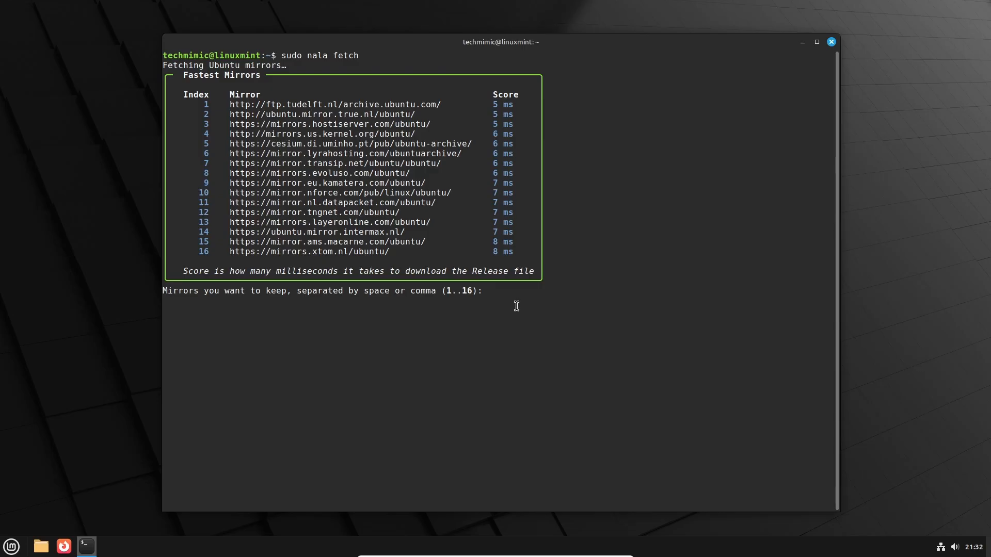
{"action": "type", "text": "1"}
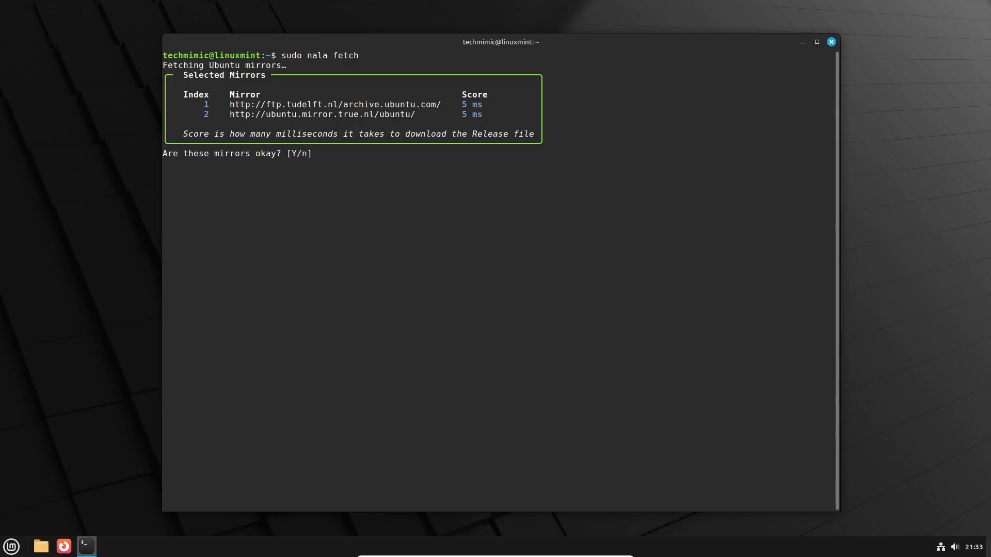
{"action": "type", "text": "Y"}
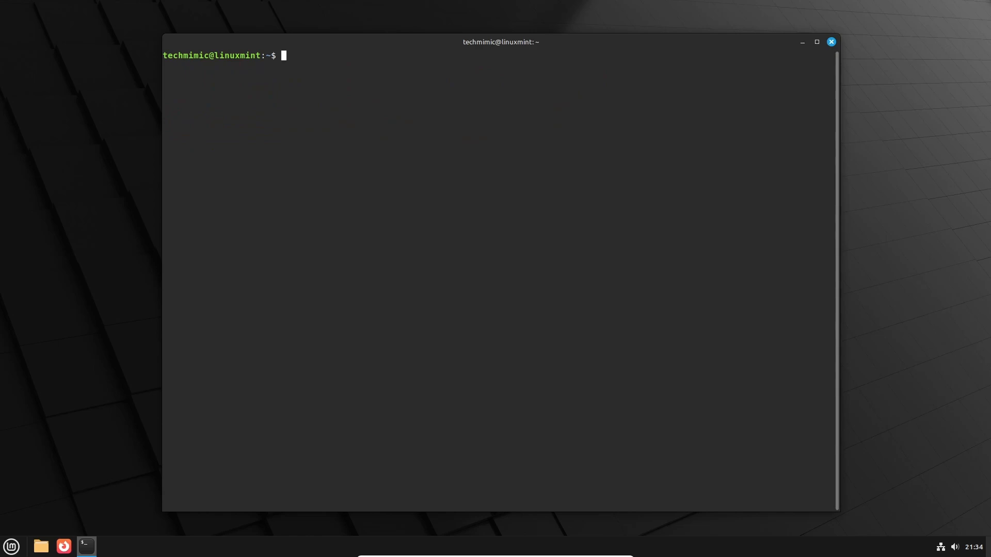
List nala's three past transactions, view details of transactions 1 and 2, then search for htop
{"action": "type", "text": "nala history"}
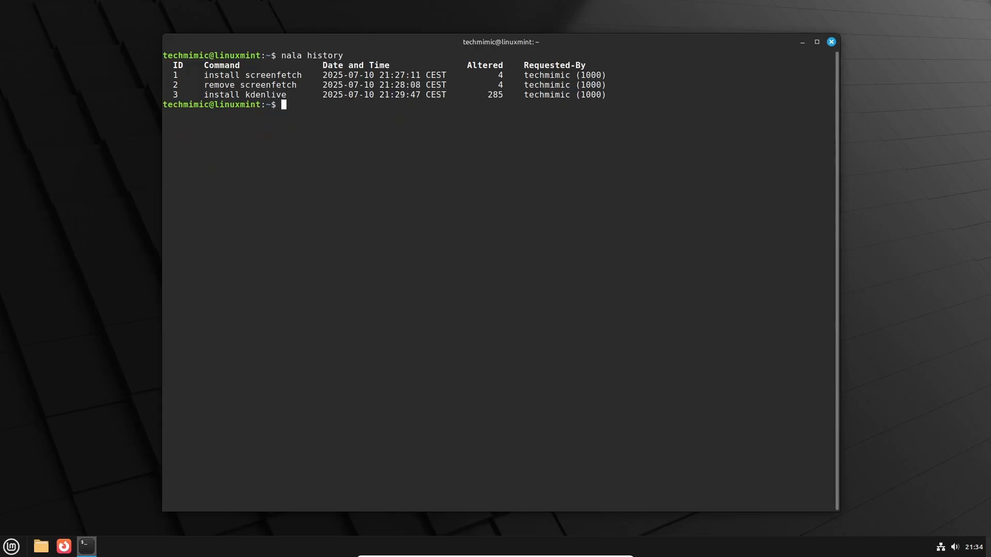
{"action": "type", "text": "nala history info 2"}
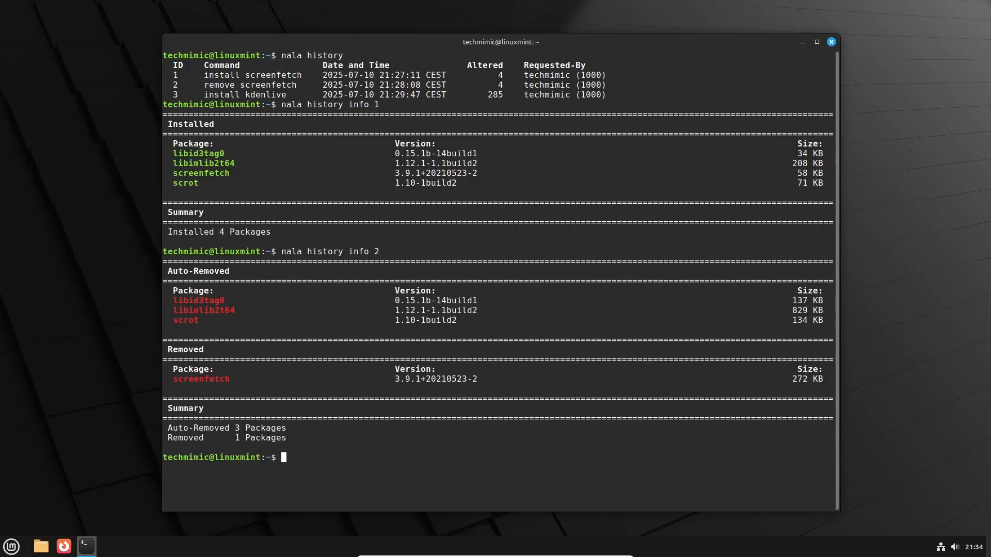
{"action": "type", "text": "sudo nala search htop"}
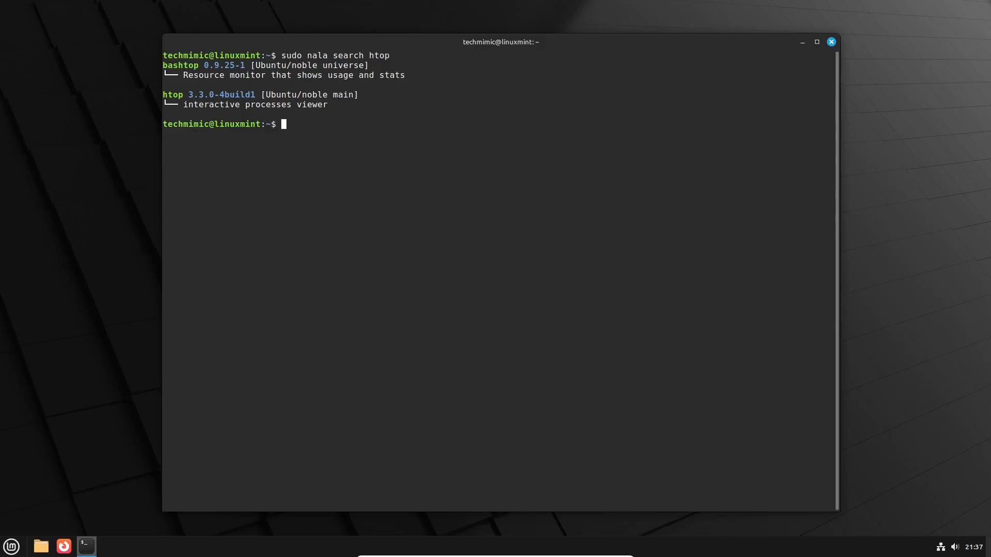
Run 'sudo nala update' then 'sudo nala upgrade', answering y to begin downloading 286 packages
{"action": "type", "text": "sudo nala update"}
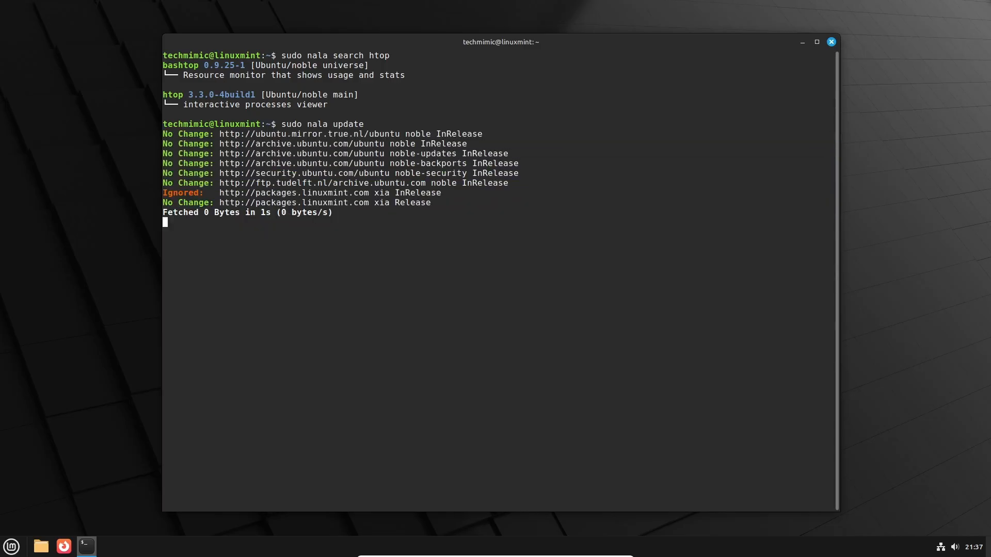
{"action": "type", "text": "sudo nala update"}
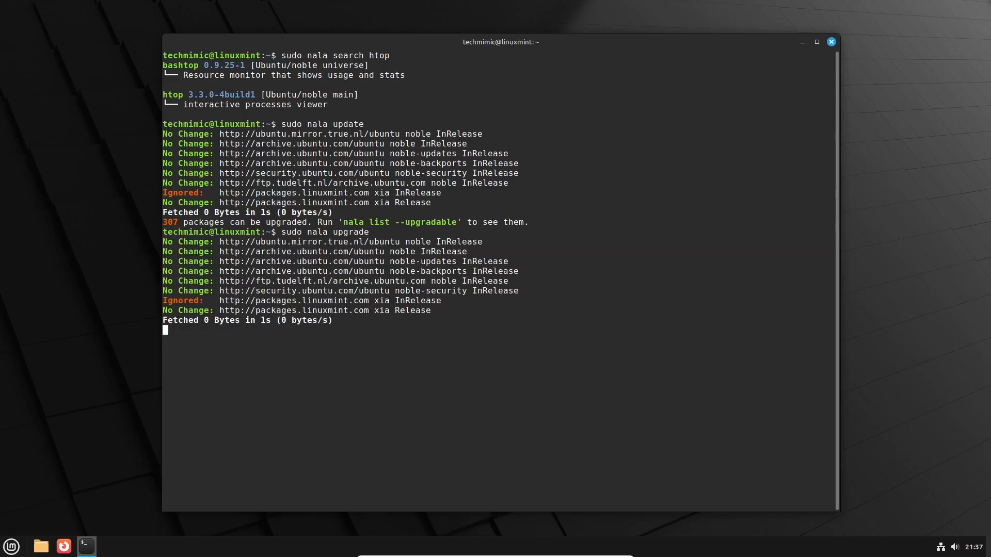
{"action": "type", "text": "you want to continue? [Y/n] y"}
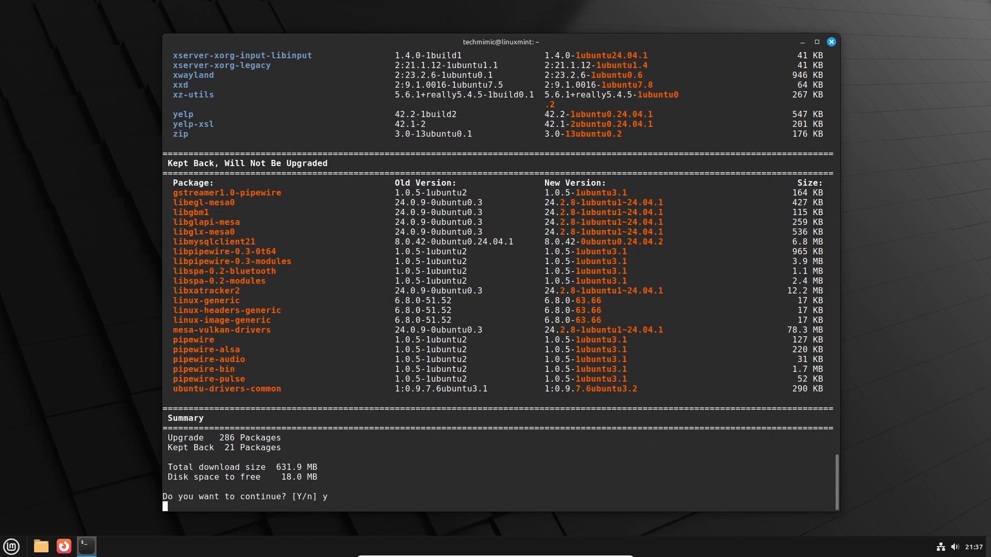
{"action": "key", "text": "Return"}
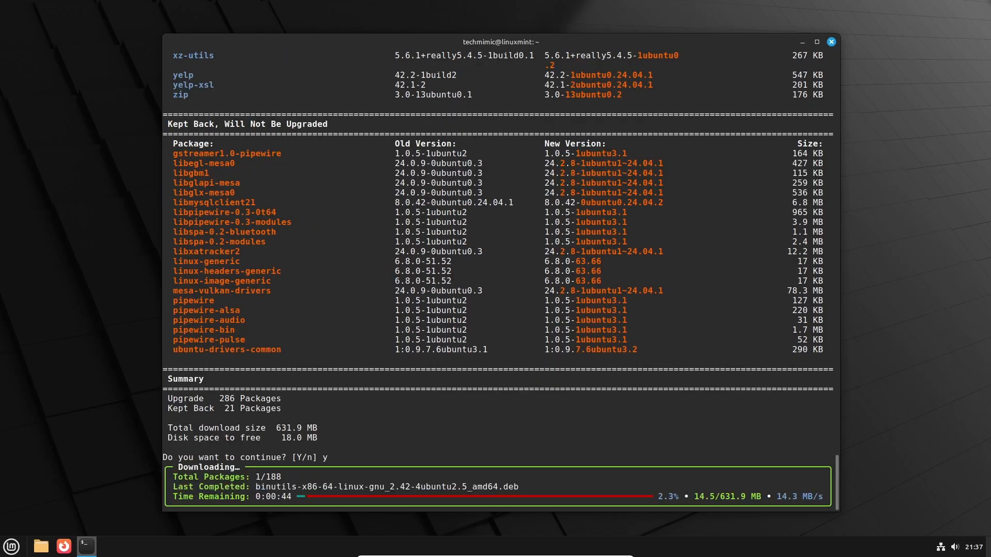